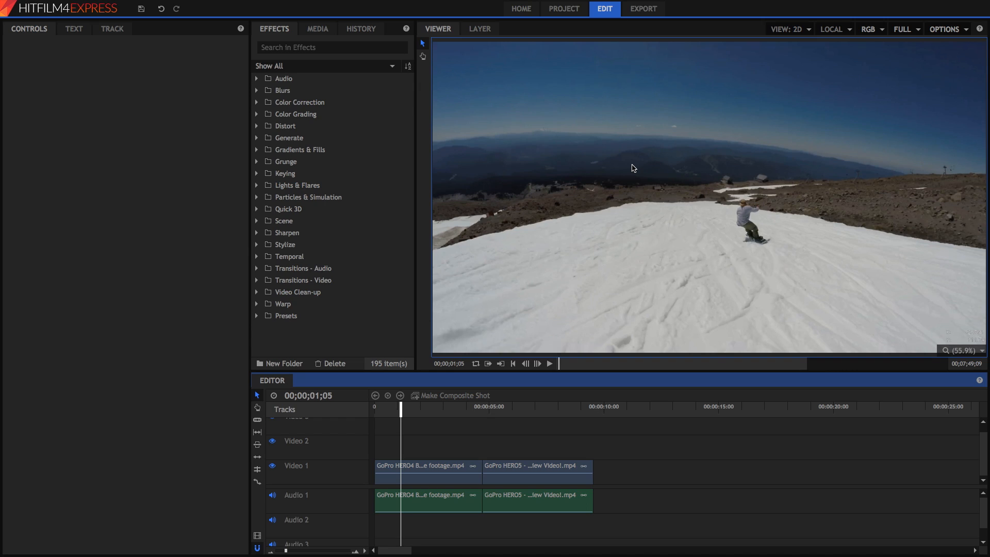
mouse_move(767, 146)
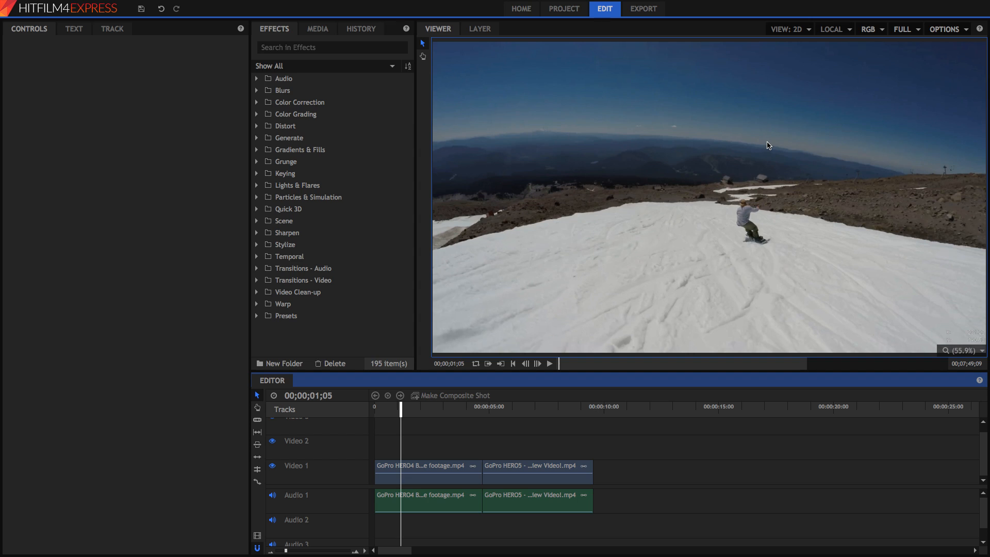
mouse_move(393, 338)
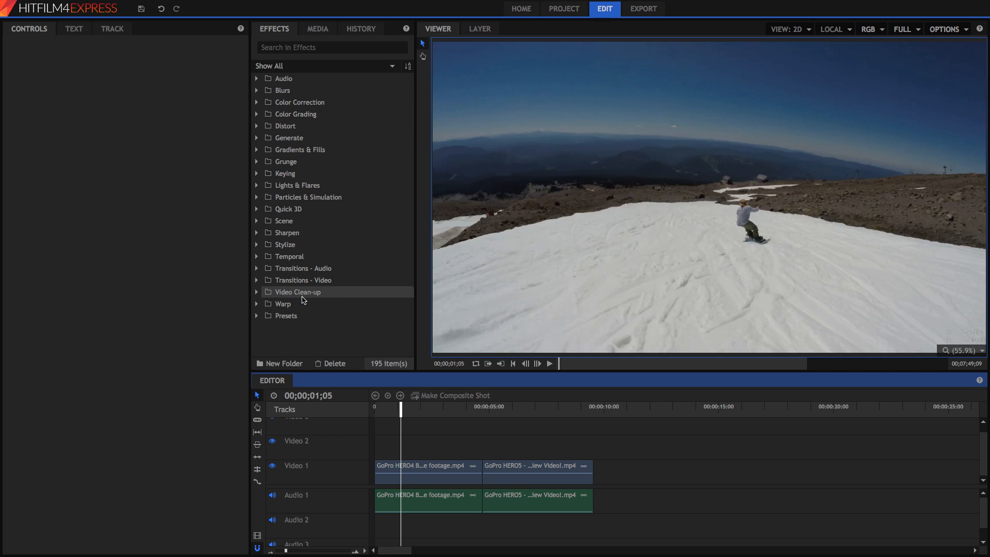
- Expand the Warp effects folder and locate Action Cam Lens Distort for the HERO4 clip
left_click(256, 303)
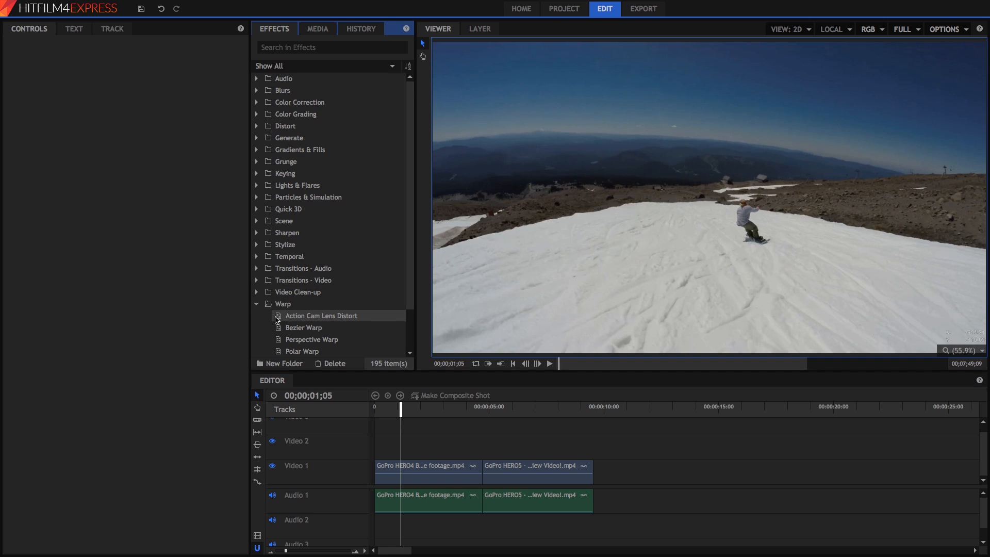
scroll("down", 3)
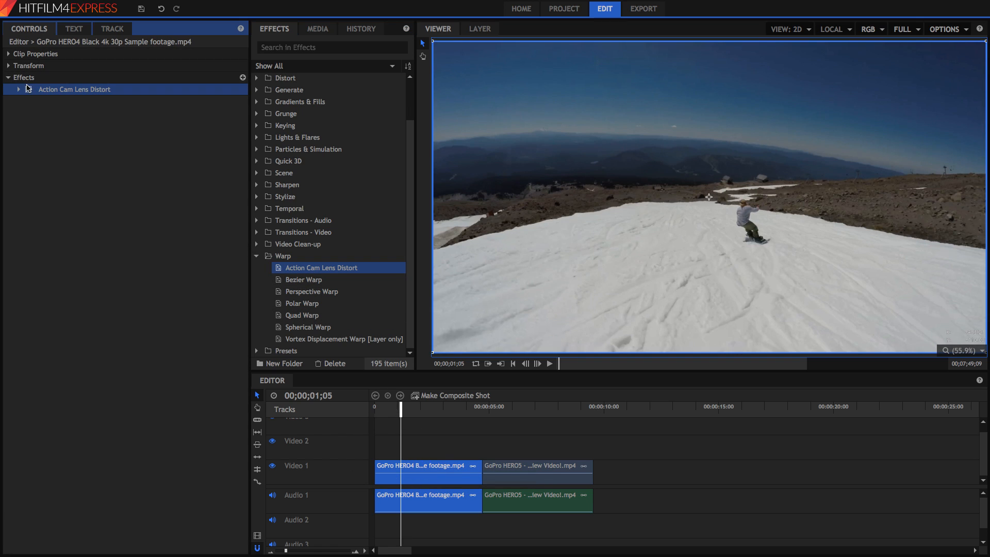
- Reverse the Action Cam Lens Distort on the HERO4 clip and raise its FOV to about 72.9
left_click(19, 89)
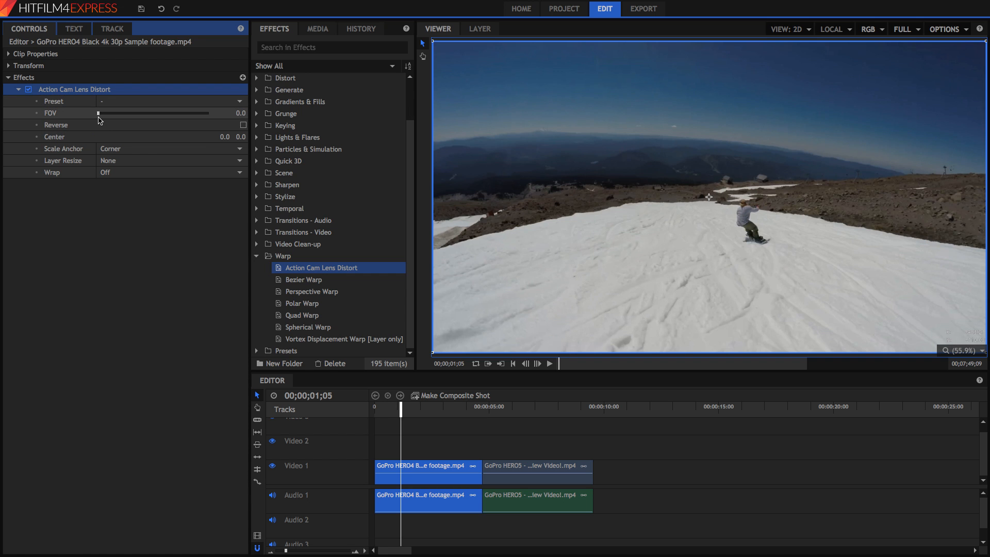
left_click_drag(99, 113, 168, 113)
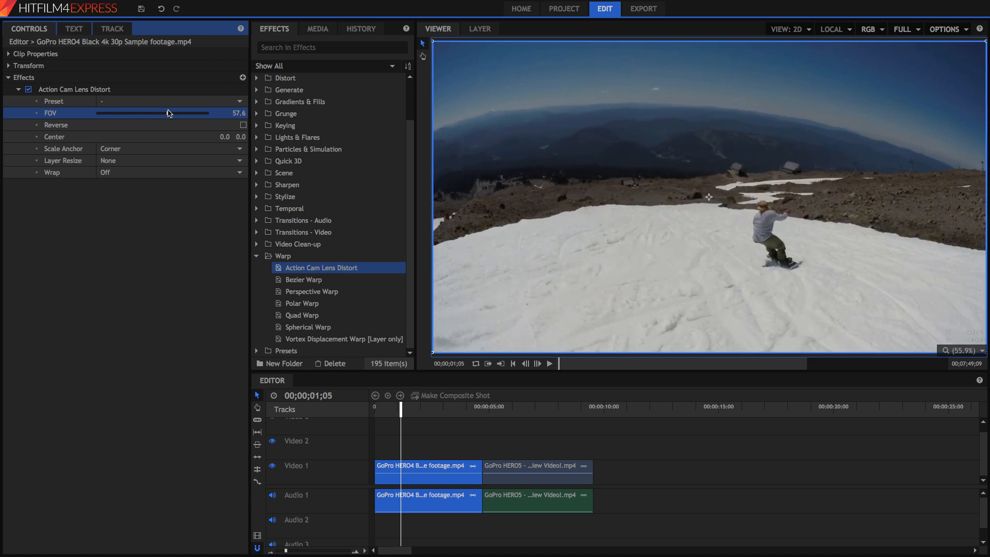
left_click_drag(167, 113, 138, 113)
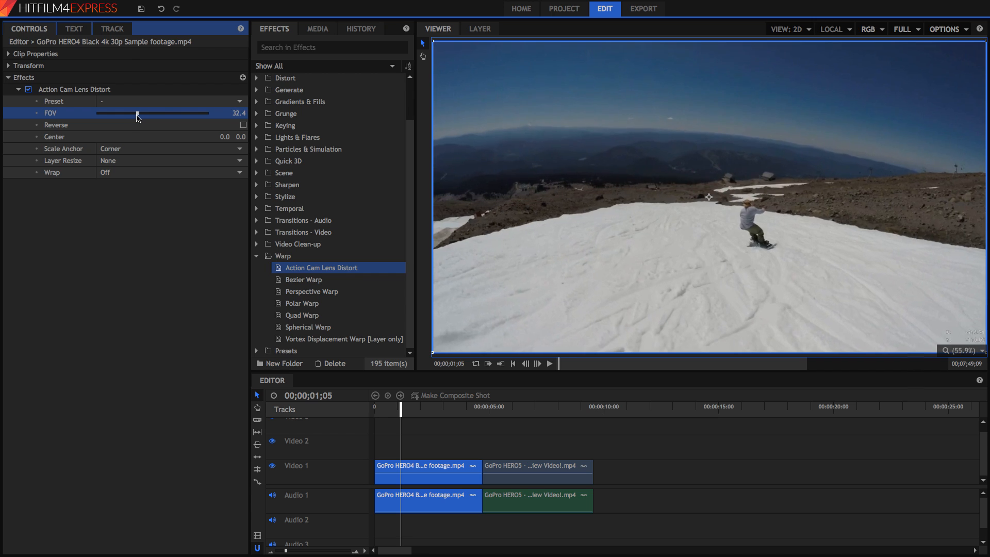
left_click_drag(120, 114, 173, 114)
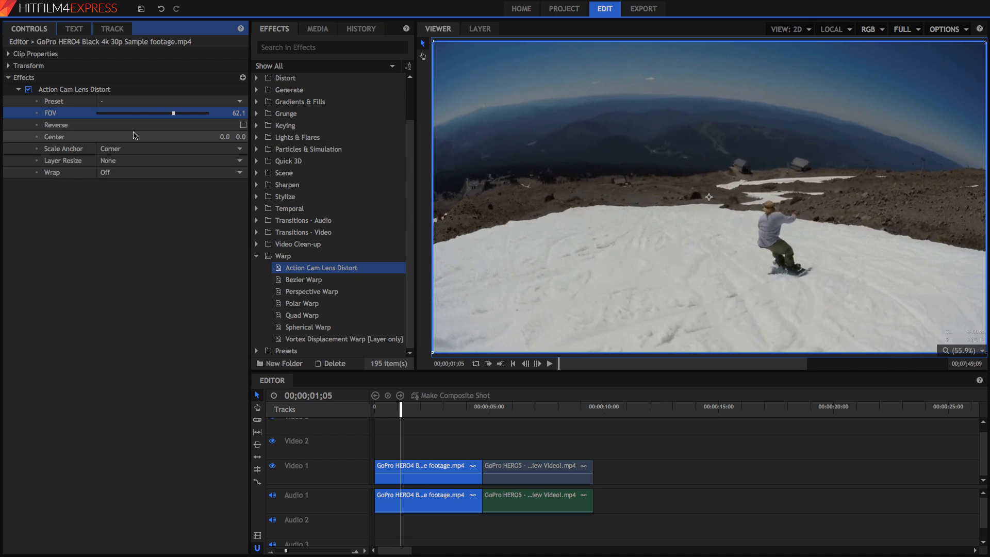
left_click(242, 125)
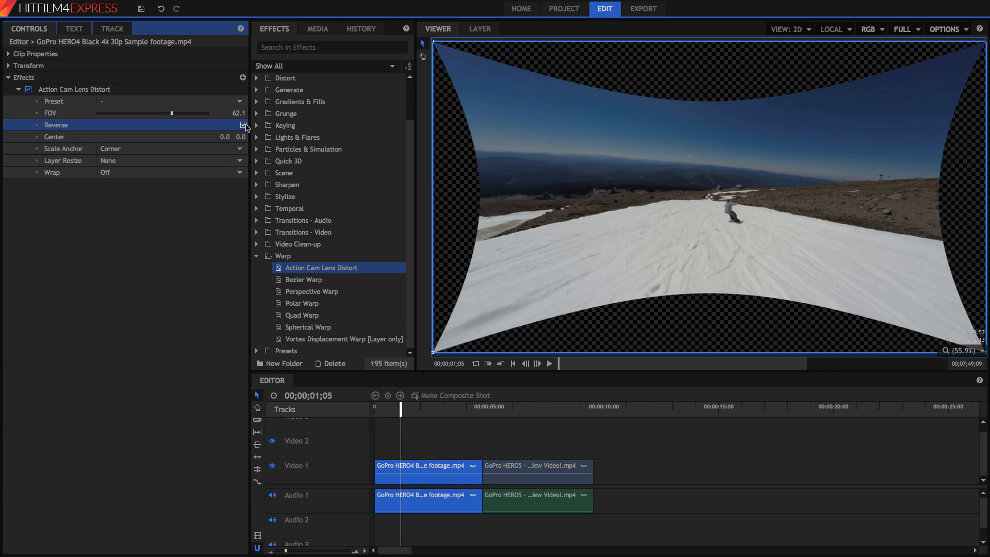
left_click_drag(169, 113, 179, 114)
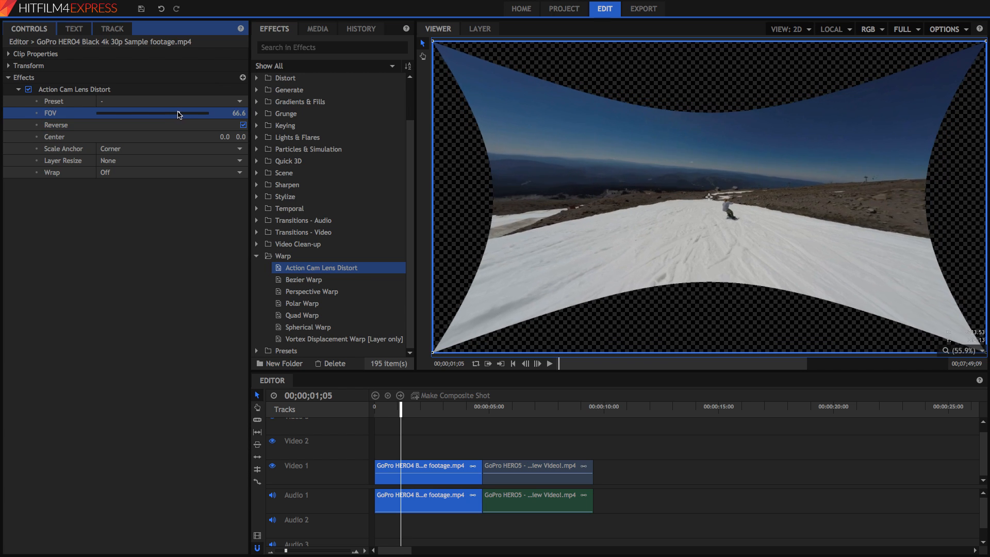
left_click_drag(179, 113, 185, 114)
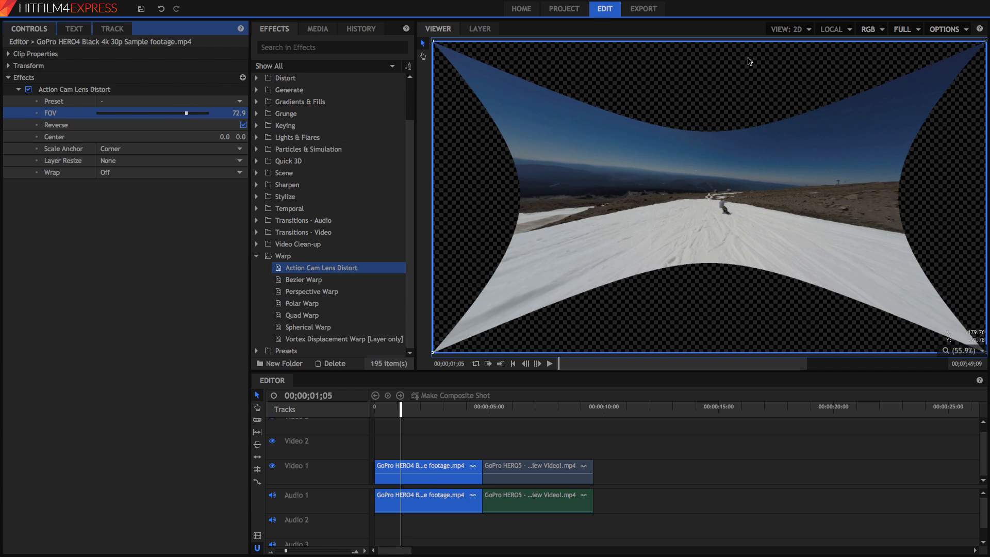
mouse_move(535, 163)
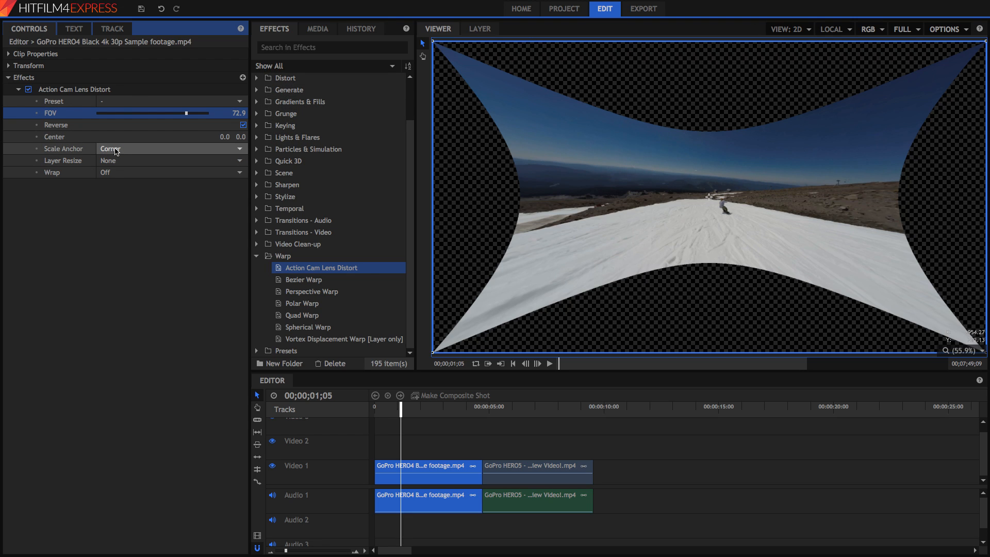
- Set Scale Anchor to Height and fine-tune the field of view to 76.5
left_click(170, 148)
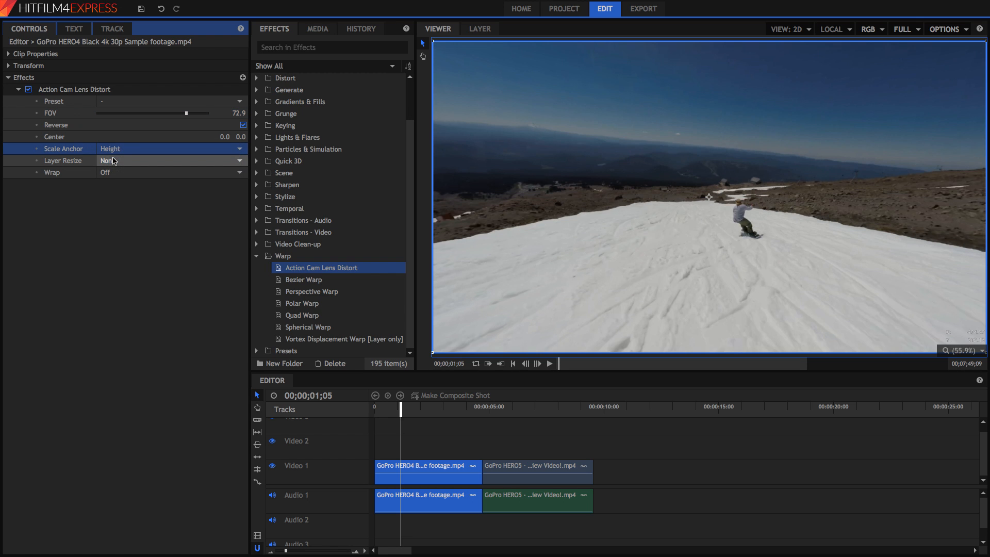
left_click_drag(186, 112, 207, 113)
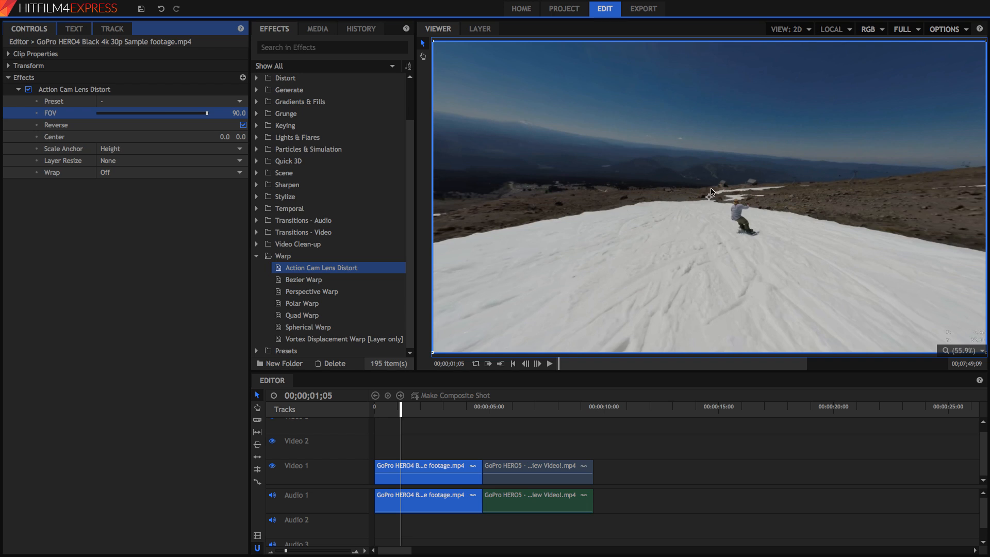
left_click_drag(204, 114, 193, 113)
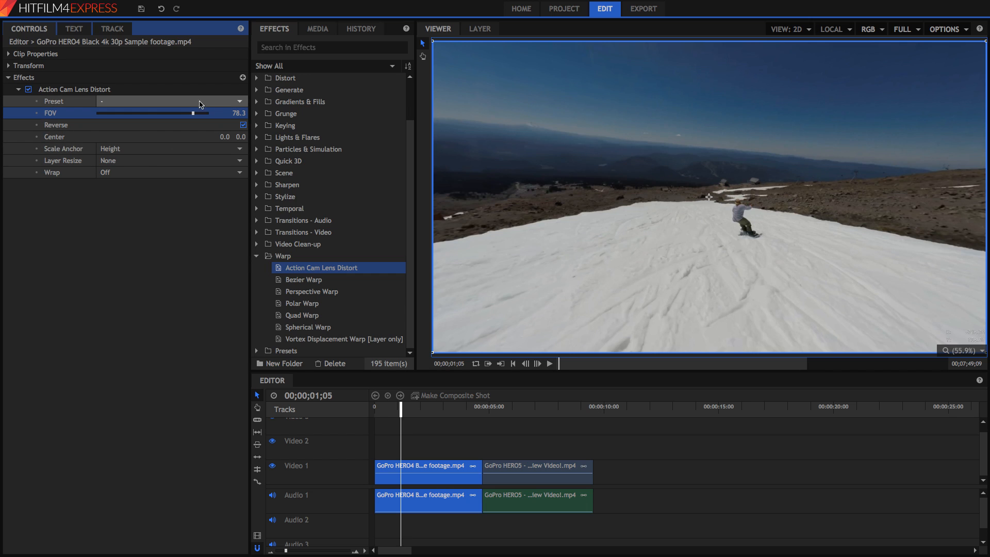
left_click_drag(191, 113, 190, 112)
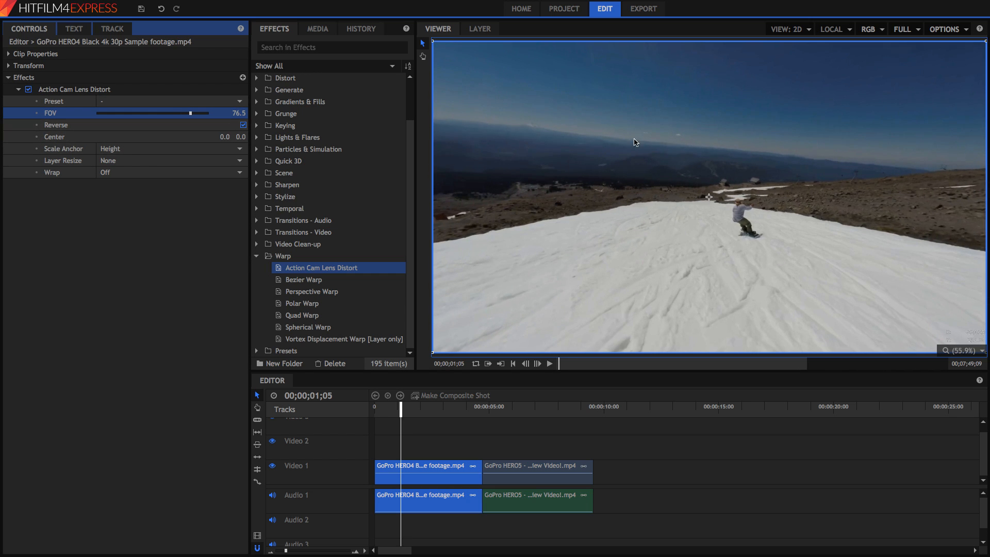
mouse_move(550, 138)
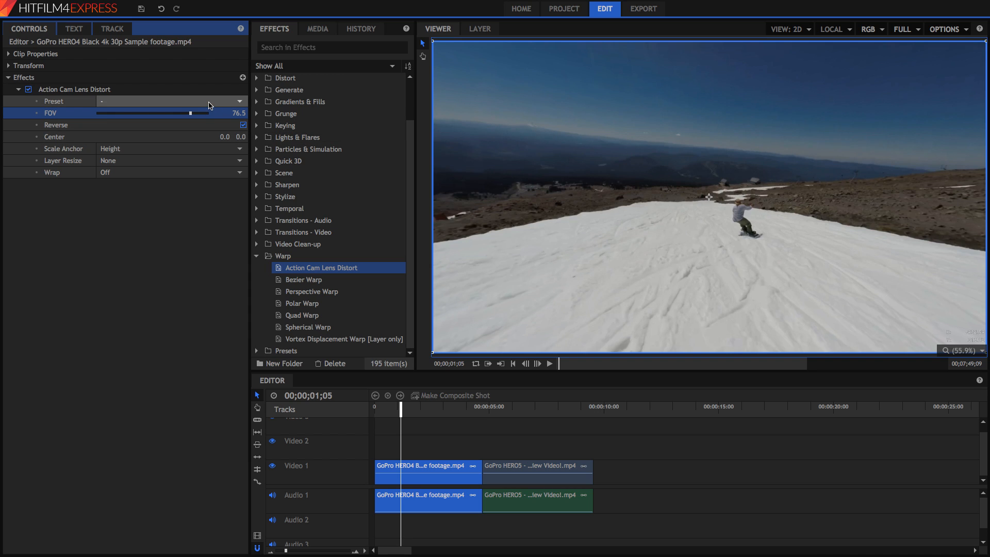
- Apply the GoPro HERO3+/4 Wide 16x9 lens preset, then move the playhead onto the second clip
left_click(169, 101)
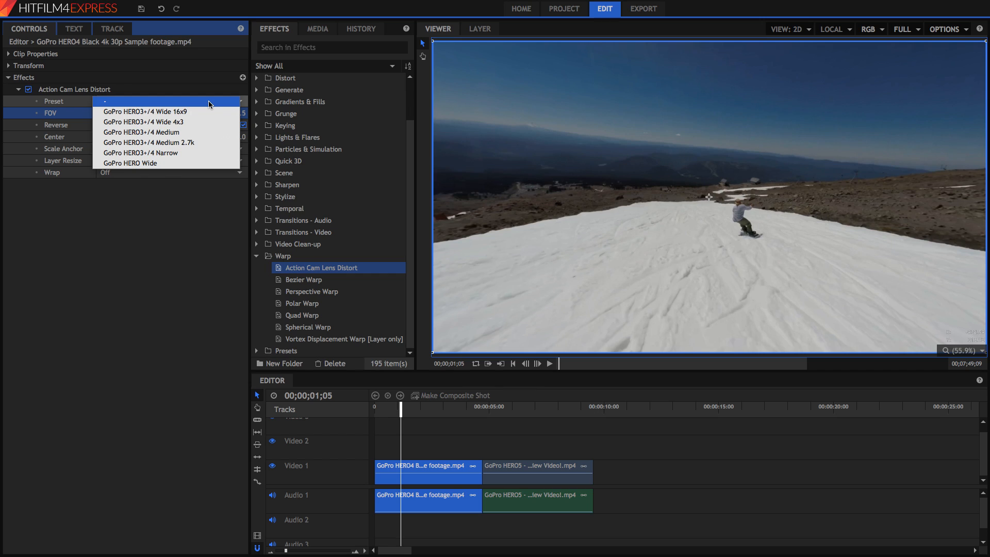
mouse_move(208, 106)
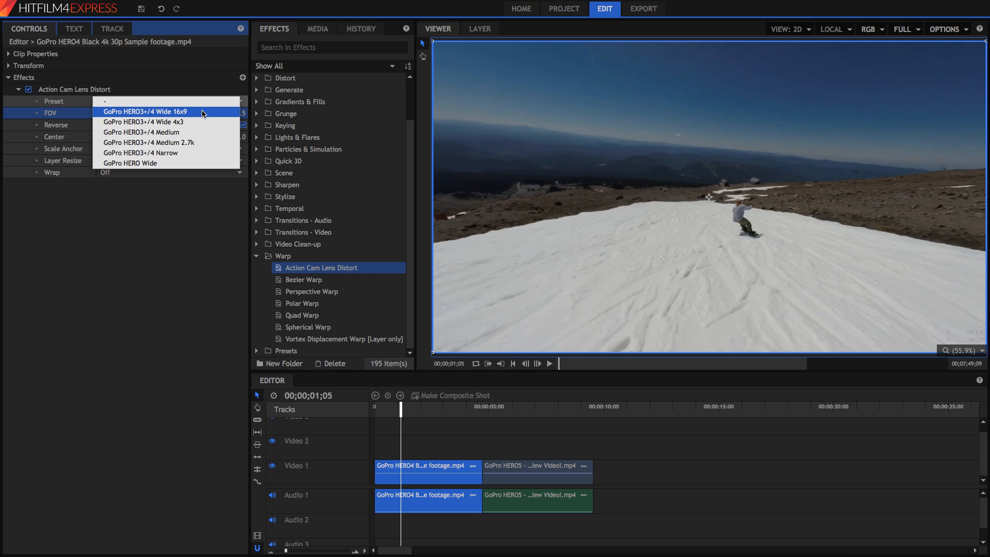
left_click(147, 111)
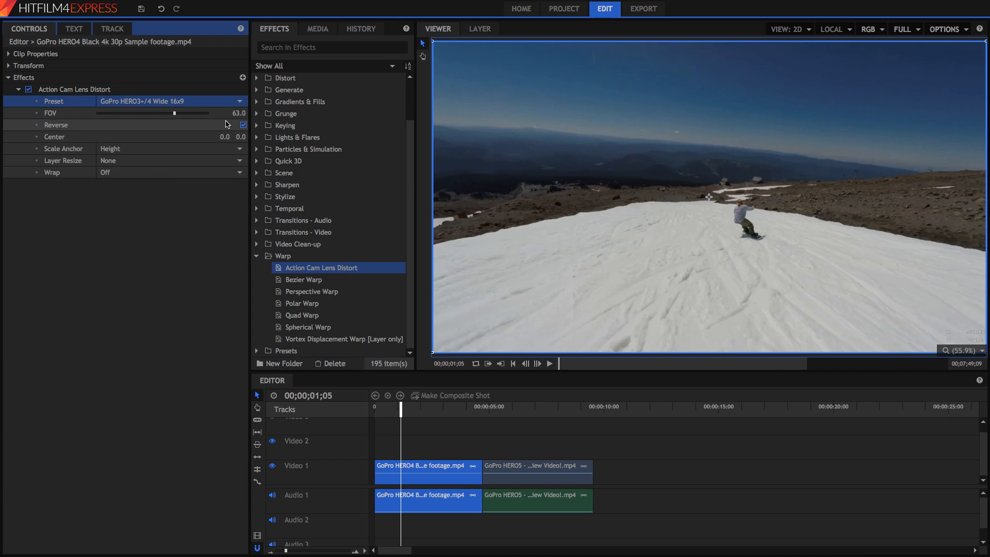
left_click(242, 125)
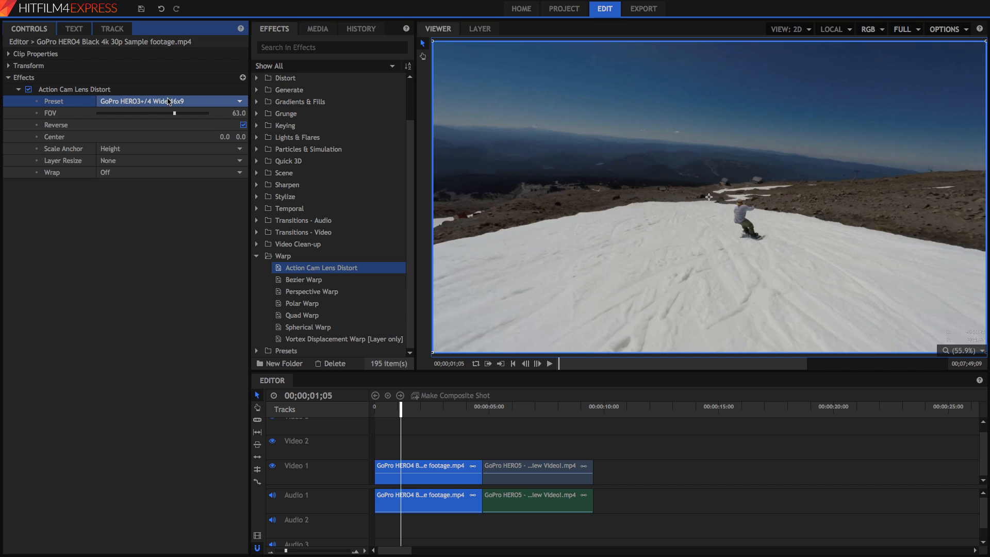
left_click(529, 407)
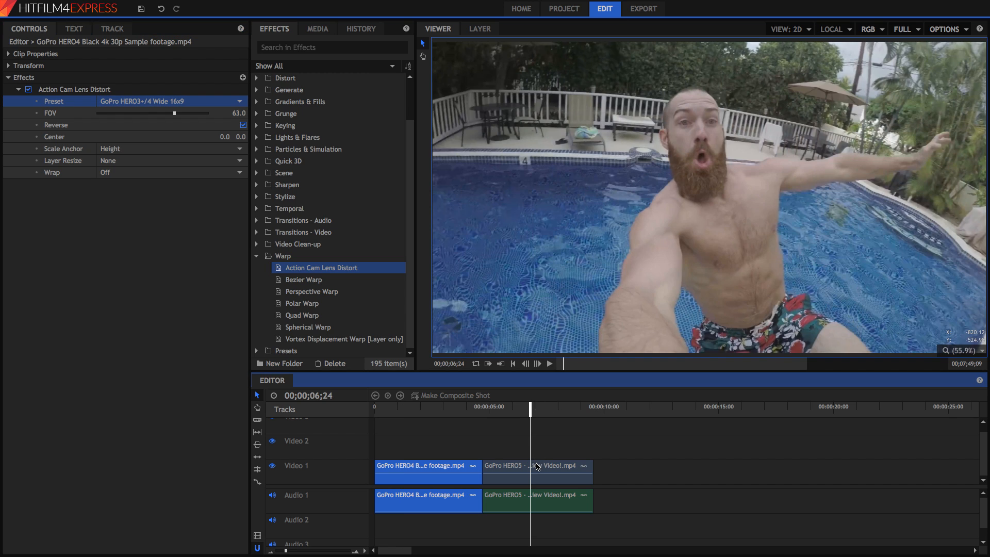
- Add Action Cam Lens Distort to the HERO5 clip with the GoPro HERO3+/4 Wide 16x9 preset
left_click(533, 465)
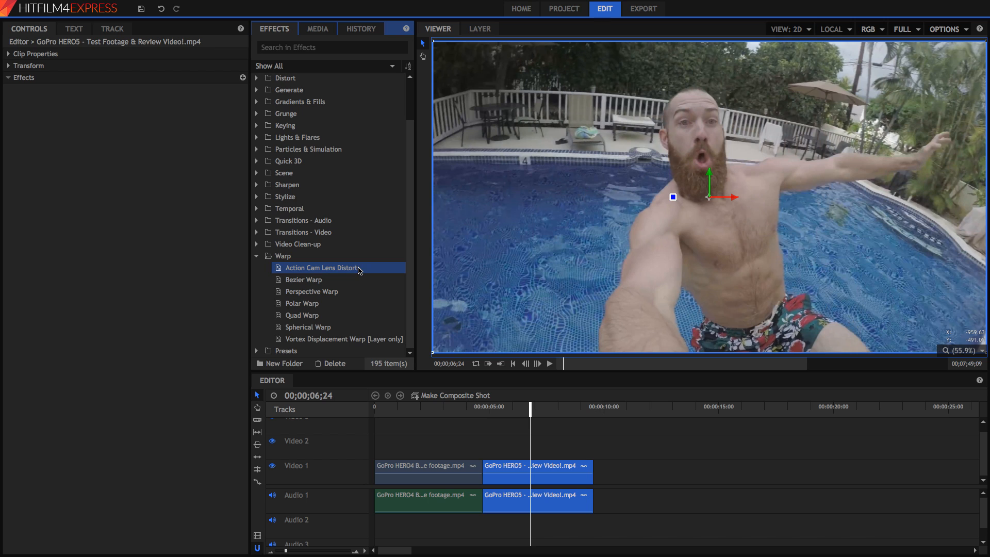
double_click(322, 267)
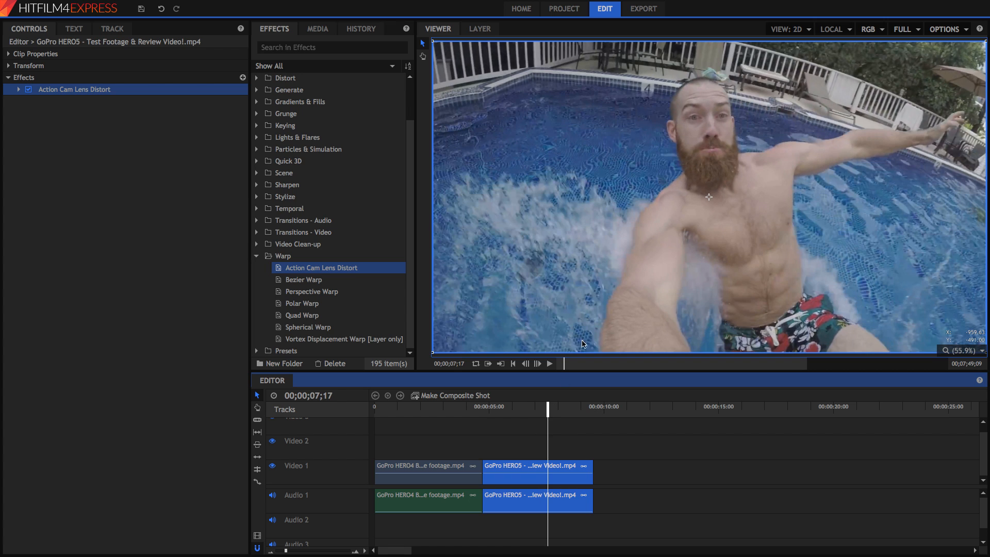
mouse_move(798, 130)
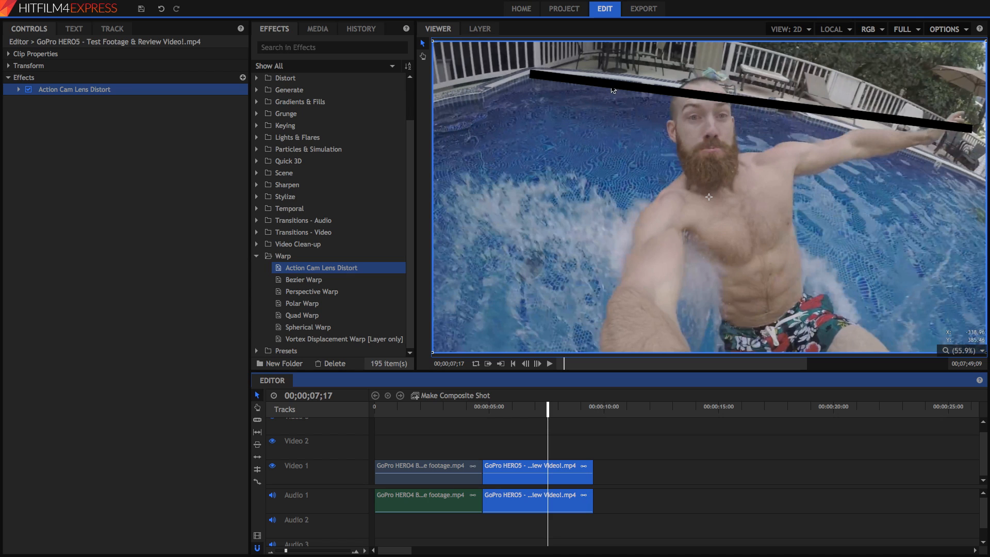
mouse_move(467, 53)
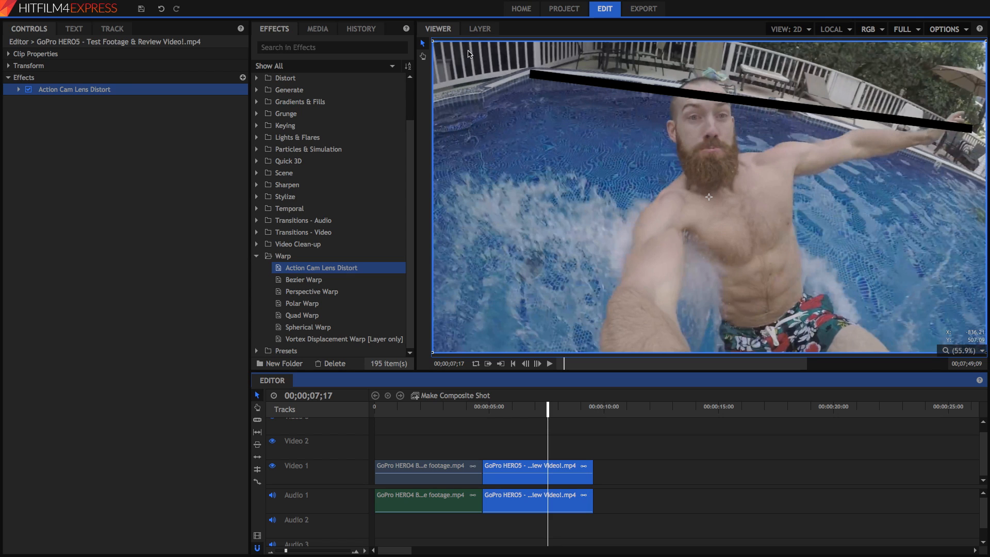
left_click(19, 89)
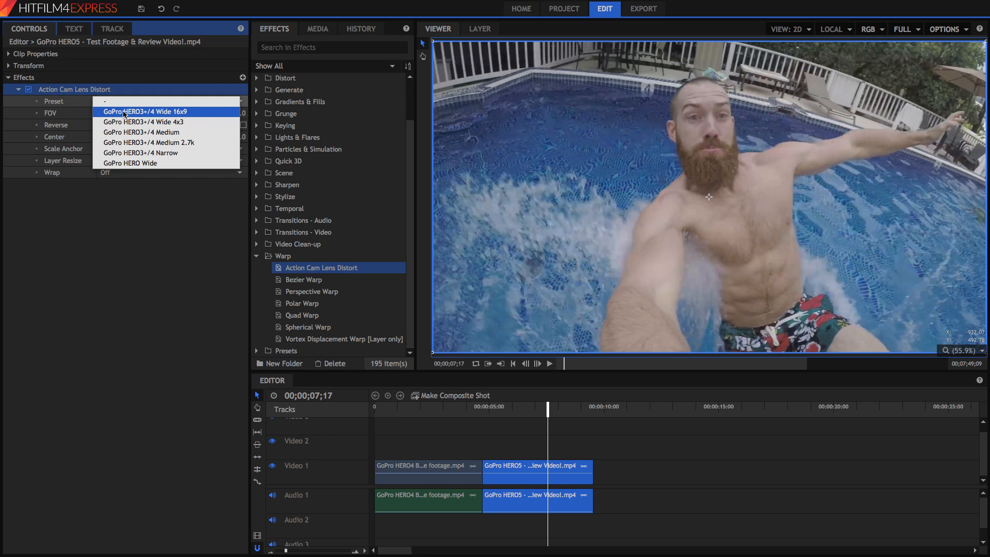
left_click(145, 112)
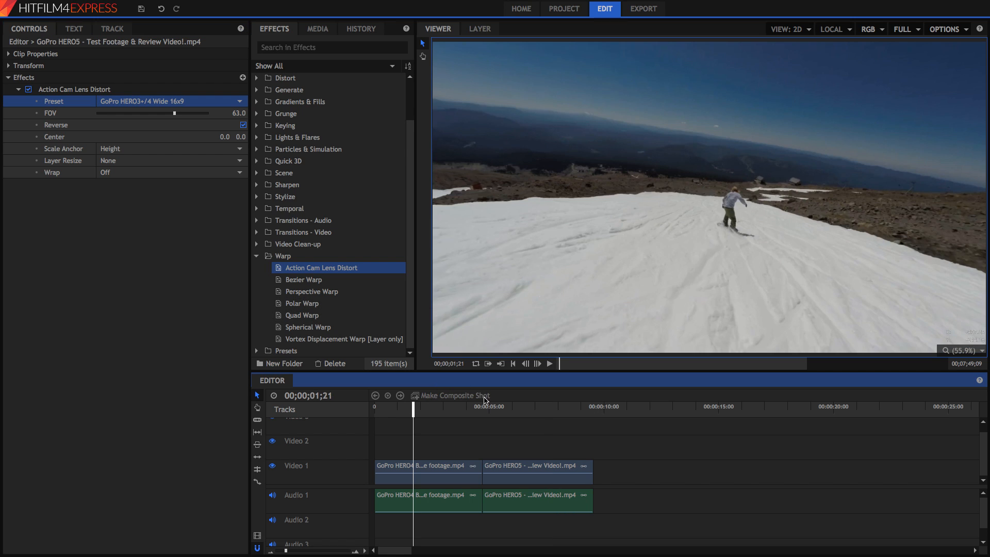
mouse_move(545, 415)
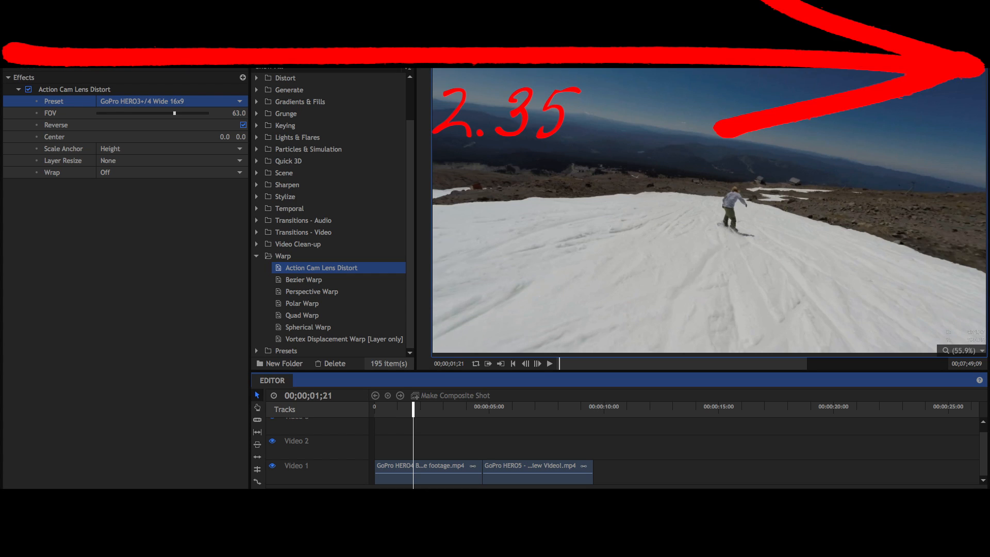
left_click_drag(940, 82, 928, 493)
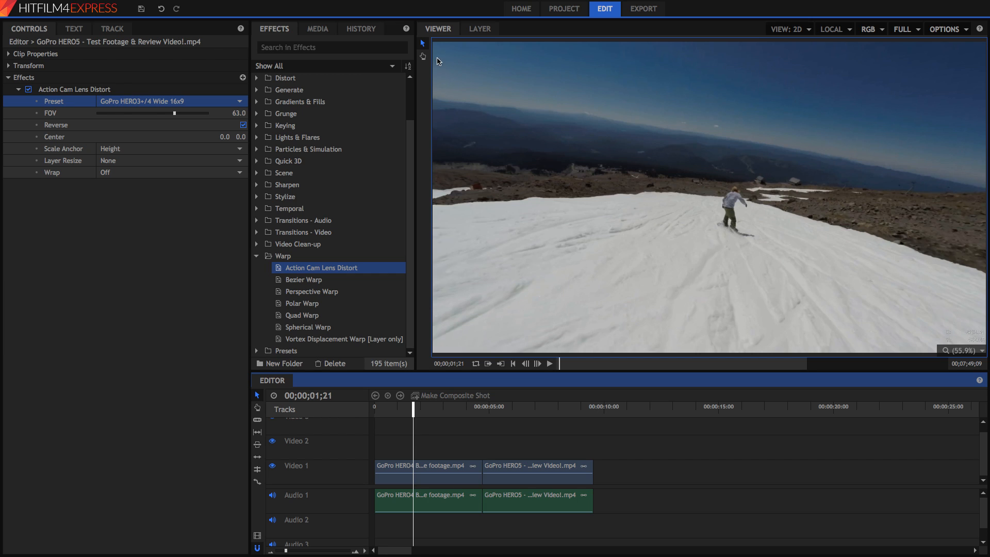
mouse_move(401, 91)
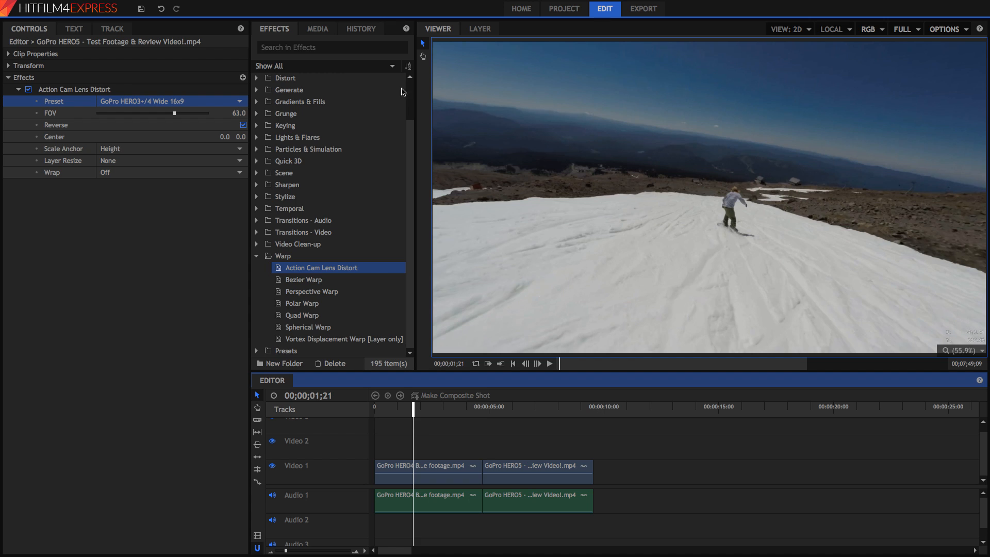
- Add a Letterbox effect at 2.35:1 to the HERO4 clip and clear the effects search
type("lett")
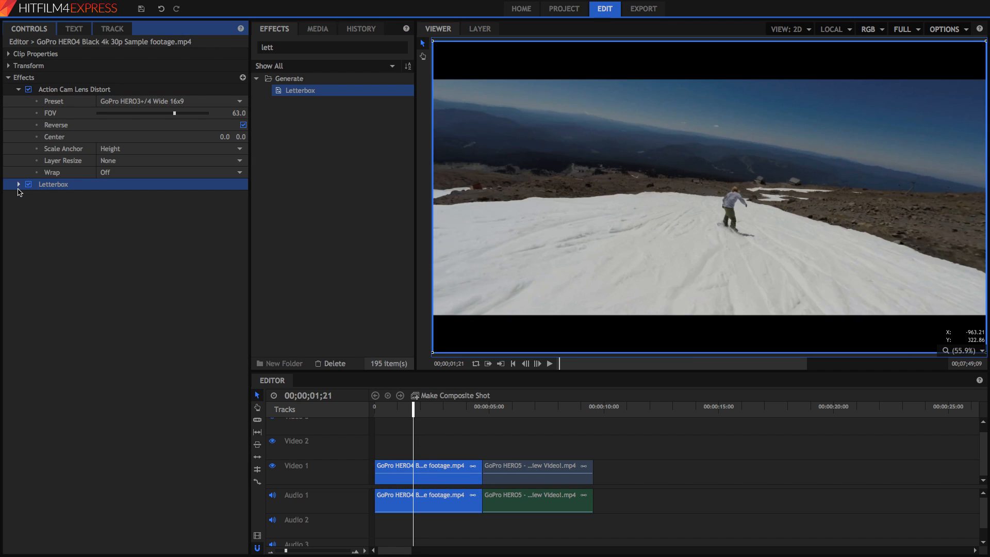
left_click(18, 184)
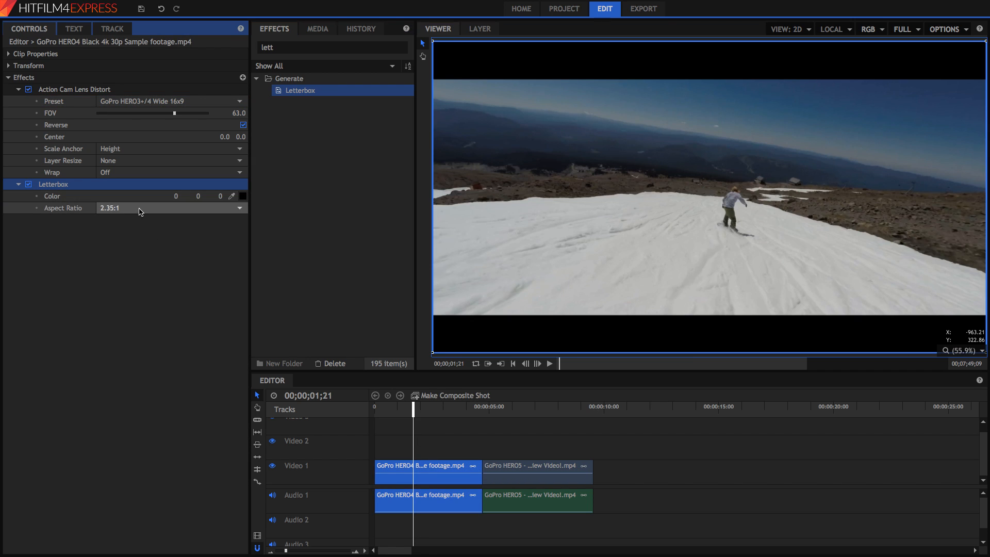
left_click(167, 207)
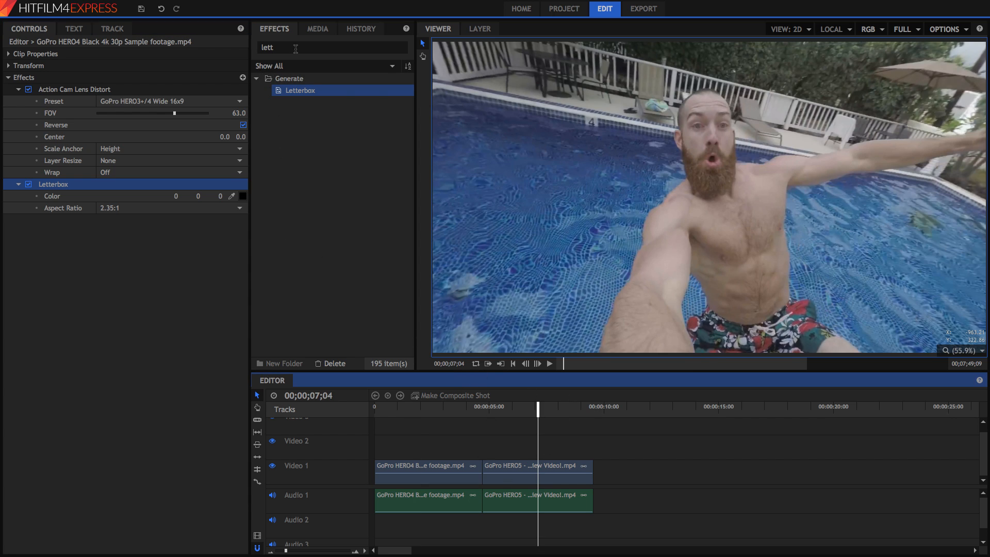
left_click(331, 47)
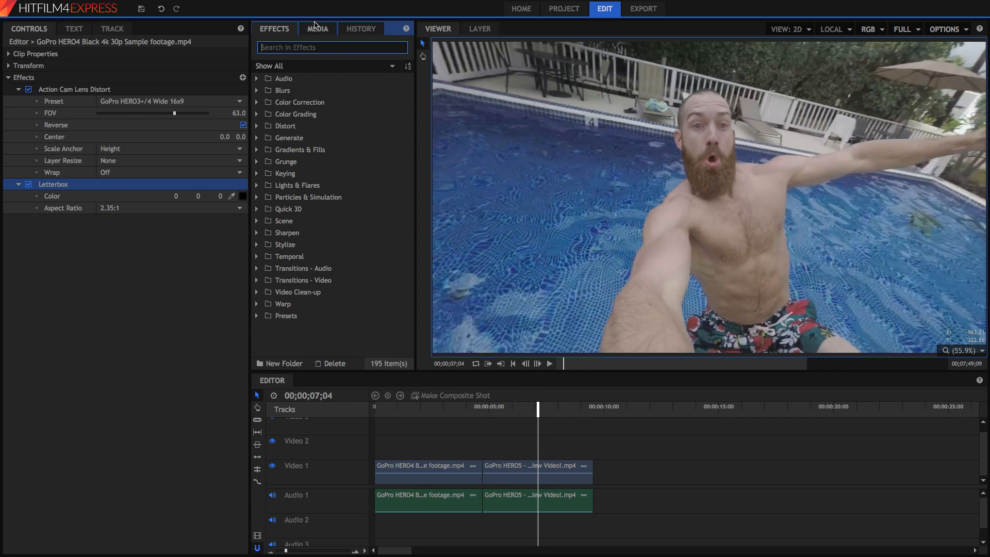
- Create New Plane 2 from the Media panel and place it on the Video 2 track
left_click(317, 29)
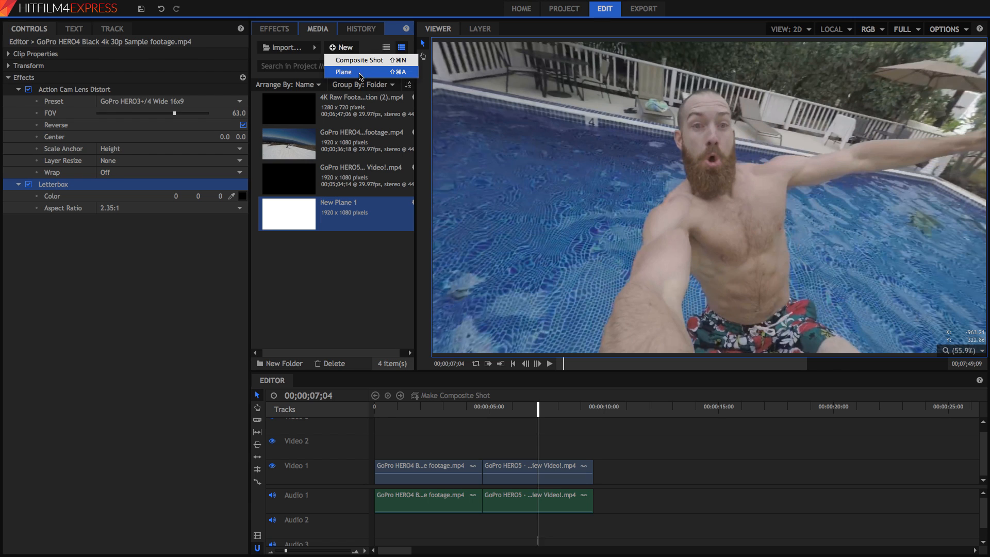
left_click(343, 72)
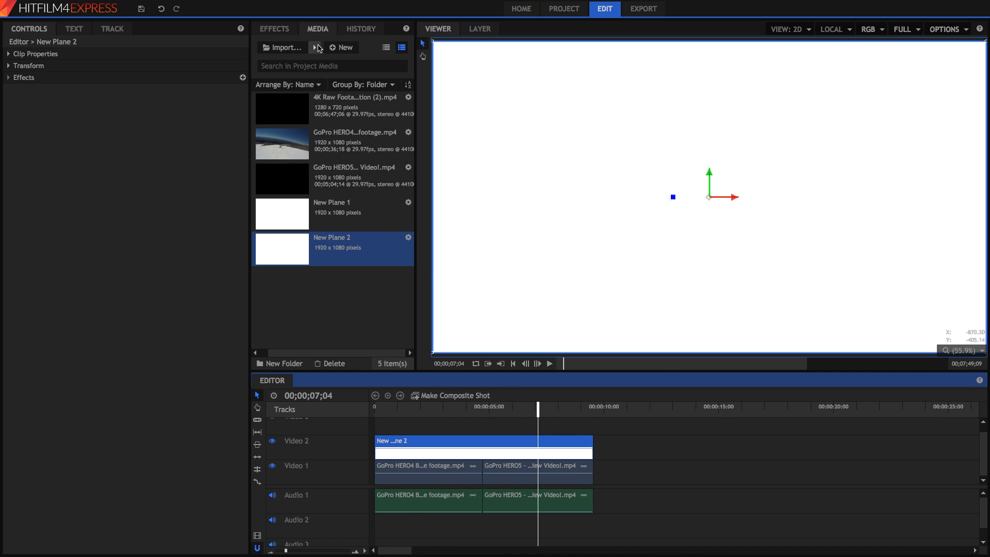
left_click(274, 29)
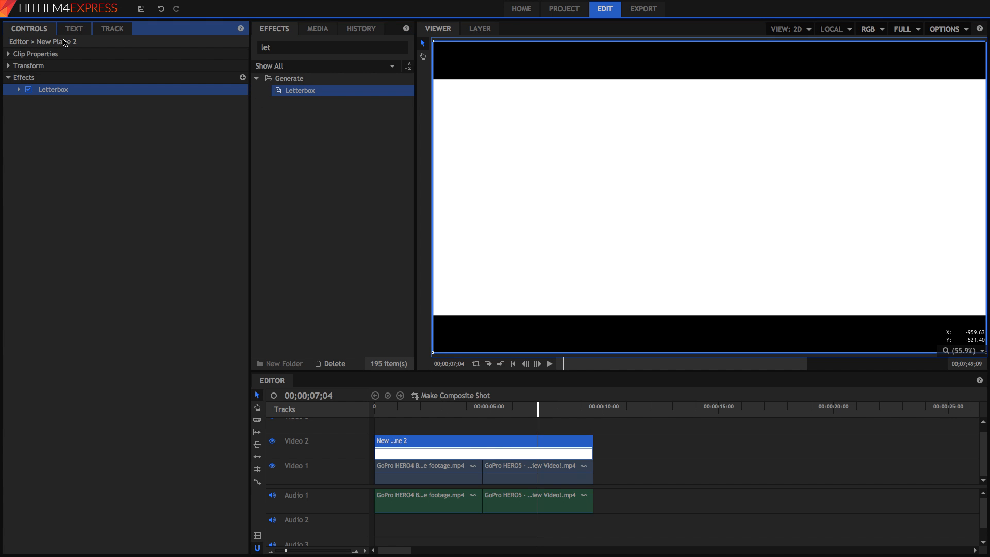
mouse_move(620, 49)
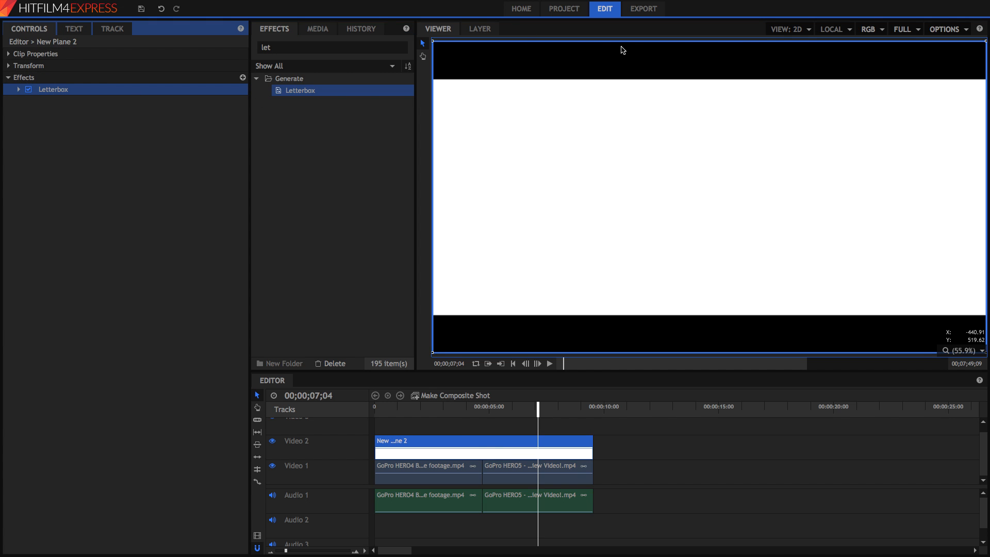
- Blend the letterboxed plane with Darken, then select the snowboard clip to remove its own Letterbox
left_click(8, 54)
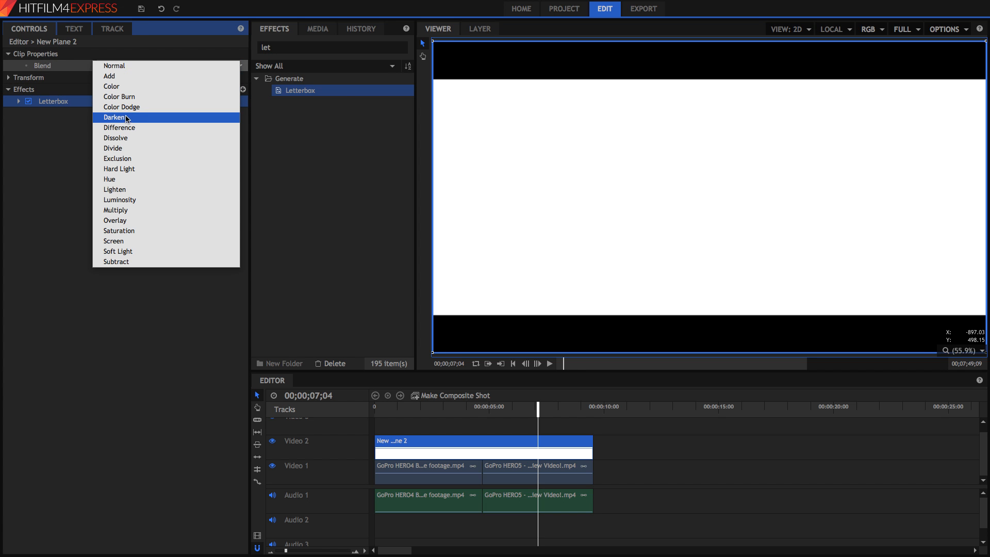
left_click(114, 118)
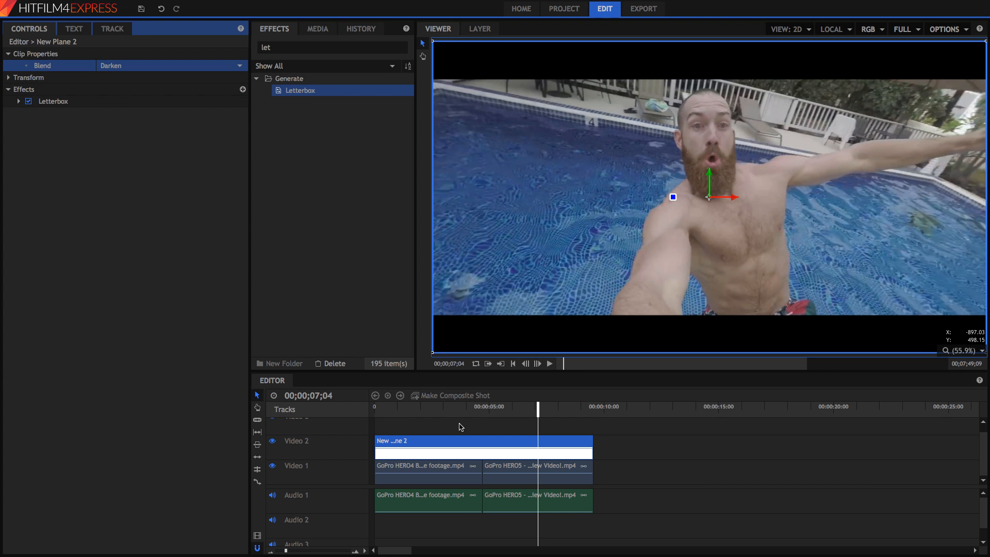
left_click(547, 363)
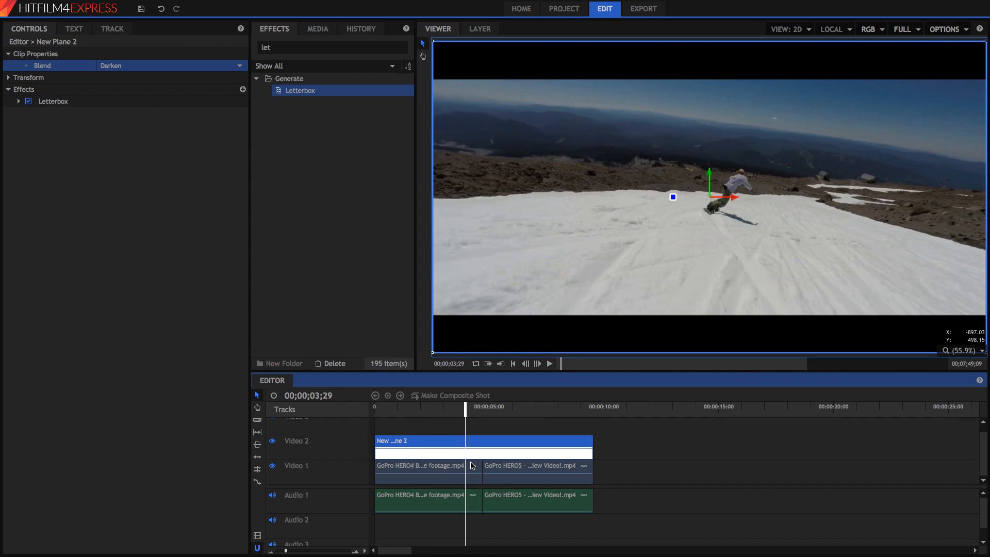
left_click(420, 465)
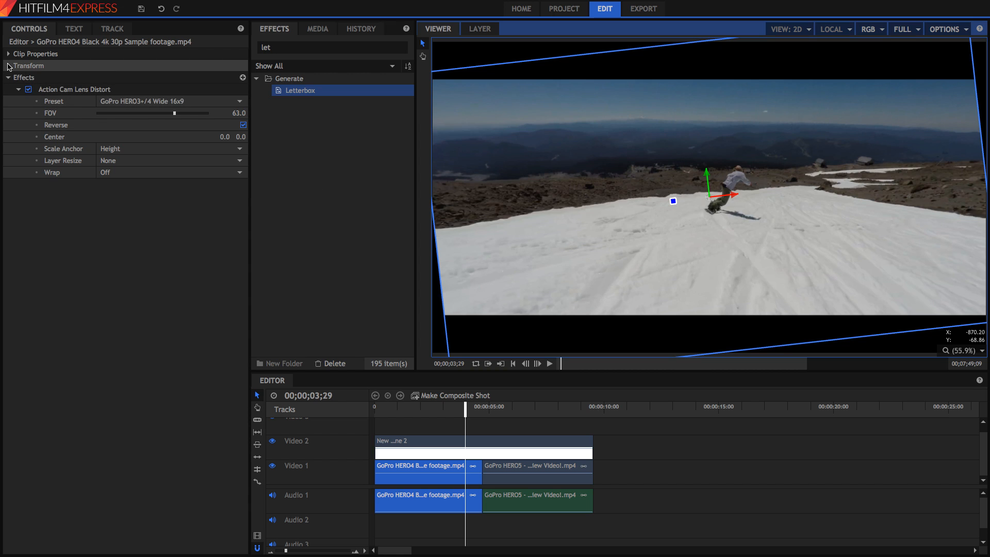
- Set the snowboard clip's Rotation (Z) to -6.3 and Scale to 106% in Transform
left_click(29, 66)
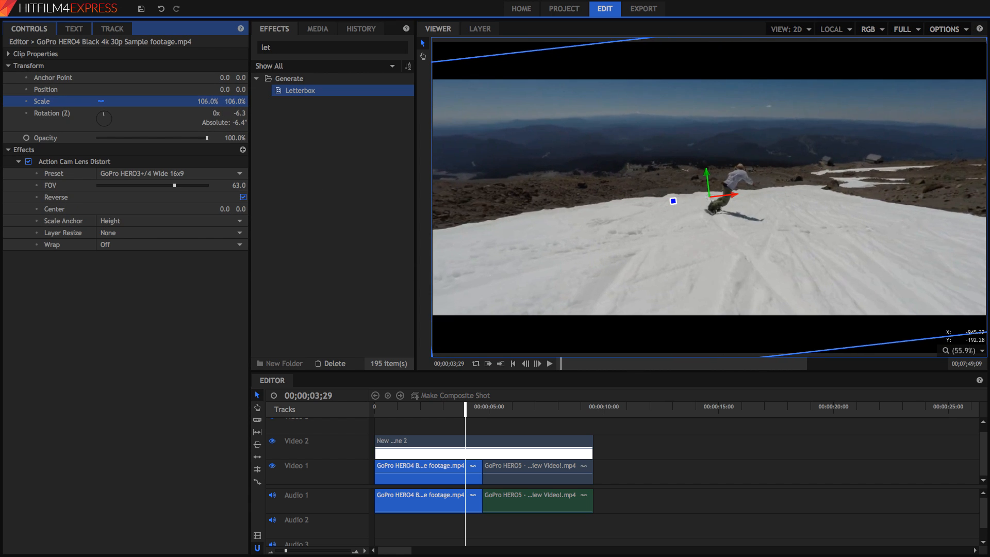
left_click(548, 363)
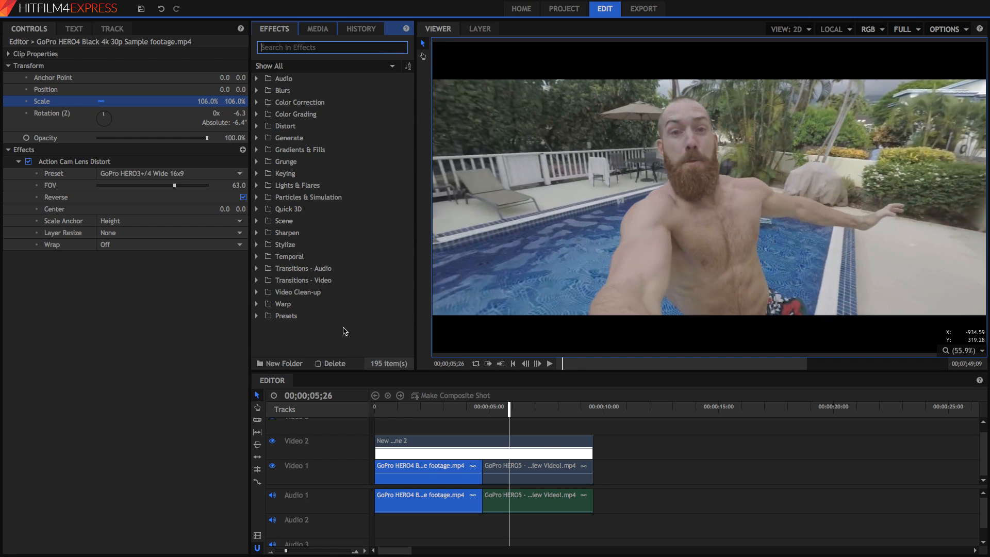
- Add Brightness & Contrast to the pool clip with Contrast 46, then remove it
left_click(331, 47)
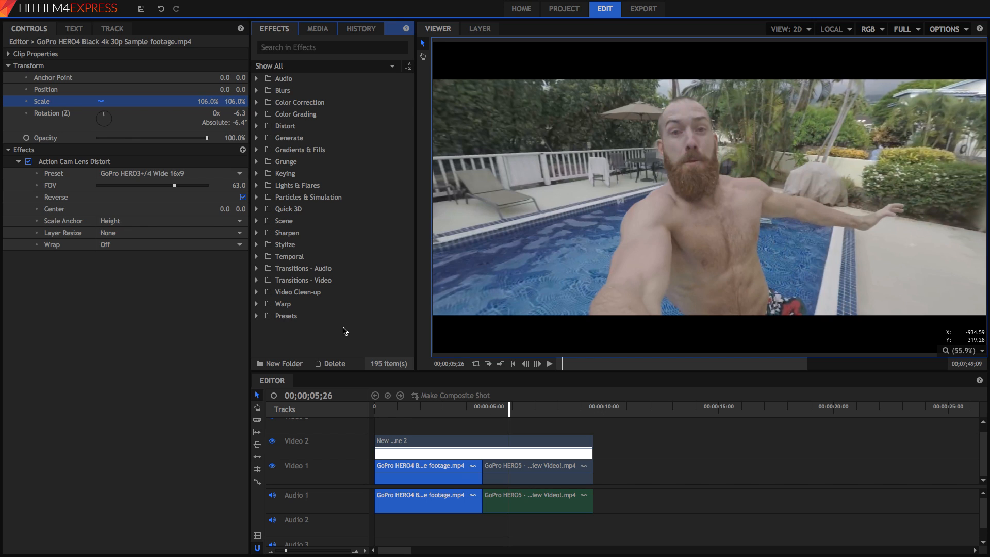
mouse_move(503, 467)
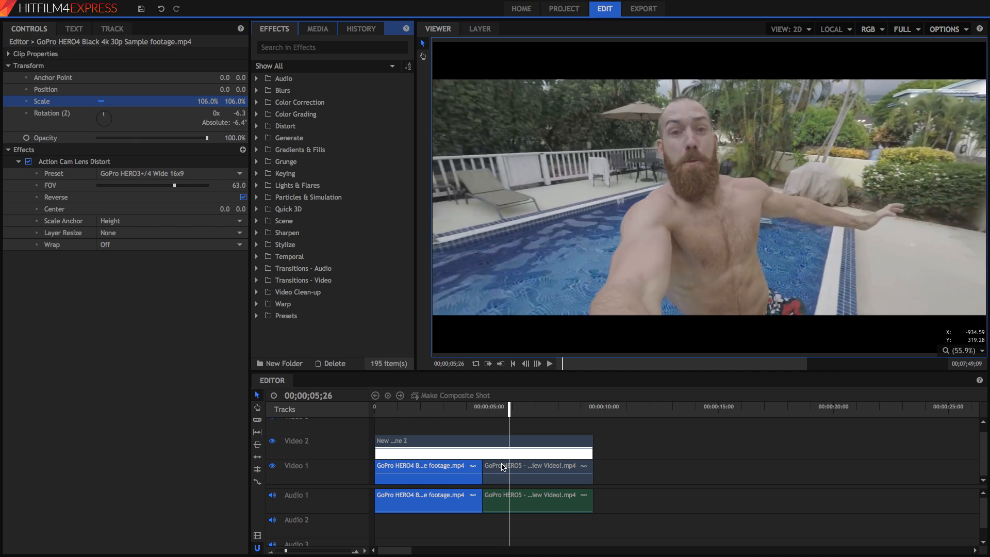
left_click(533, 465)
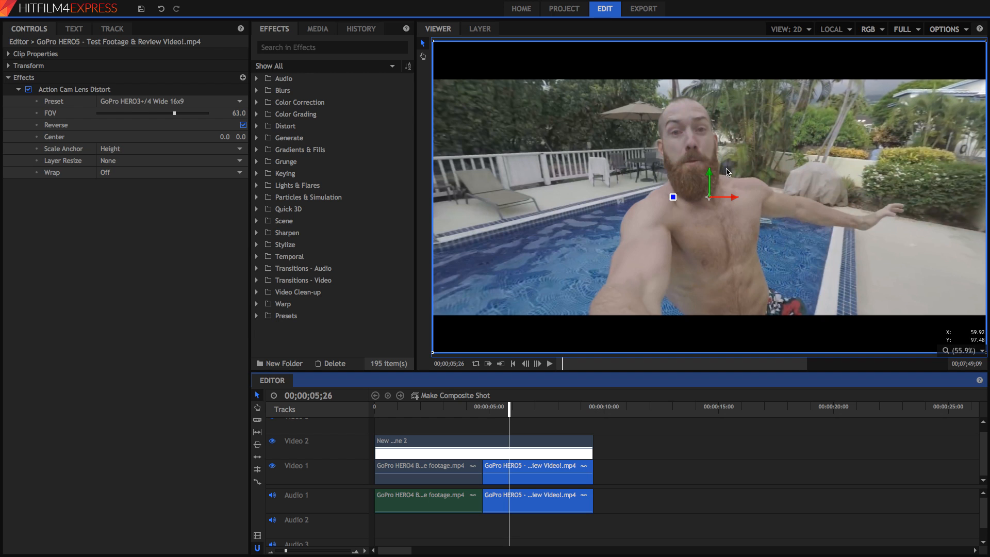
mouse_move(693, 200)
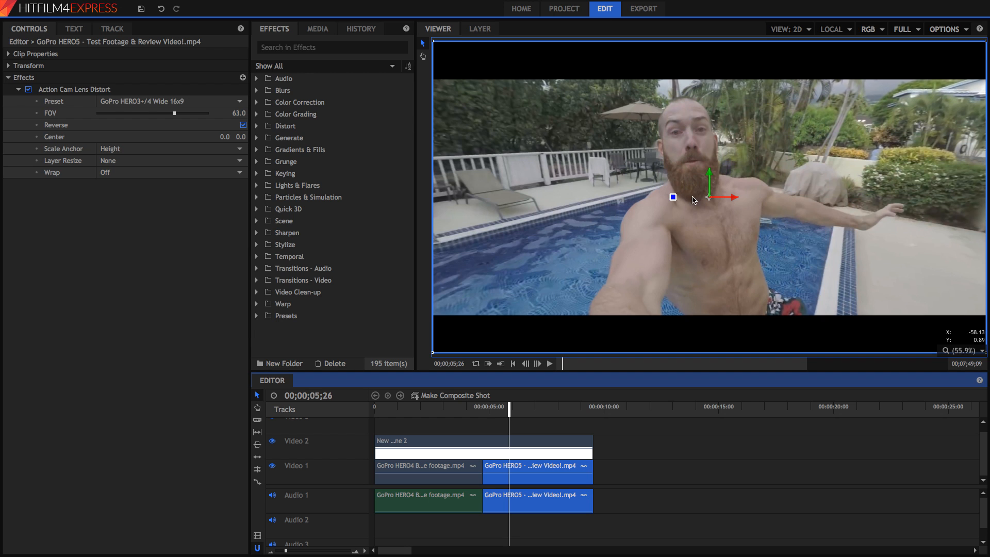
left_click(549, 363)
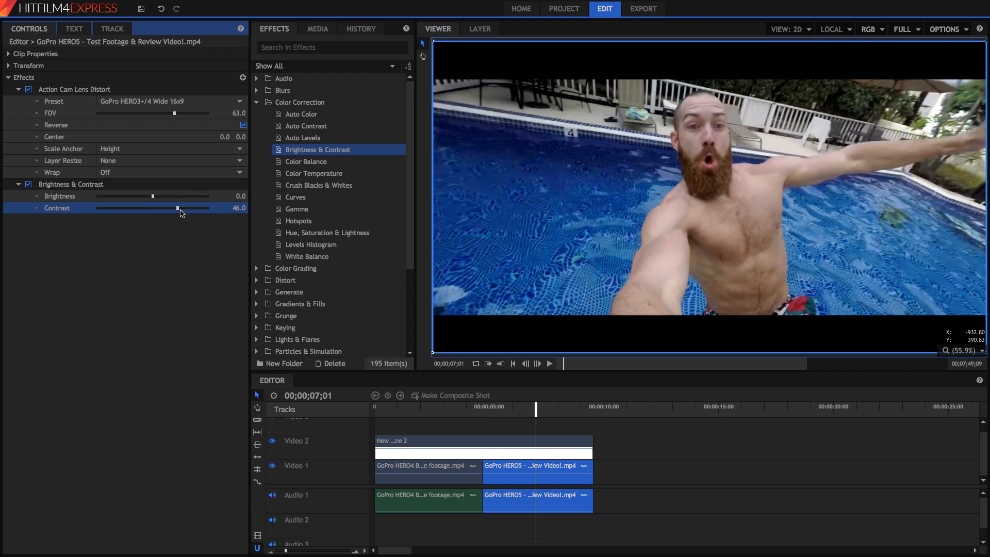
mouse_move(162, 223)
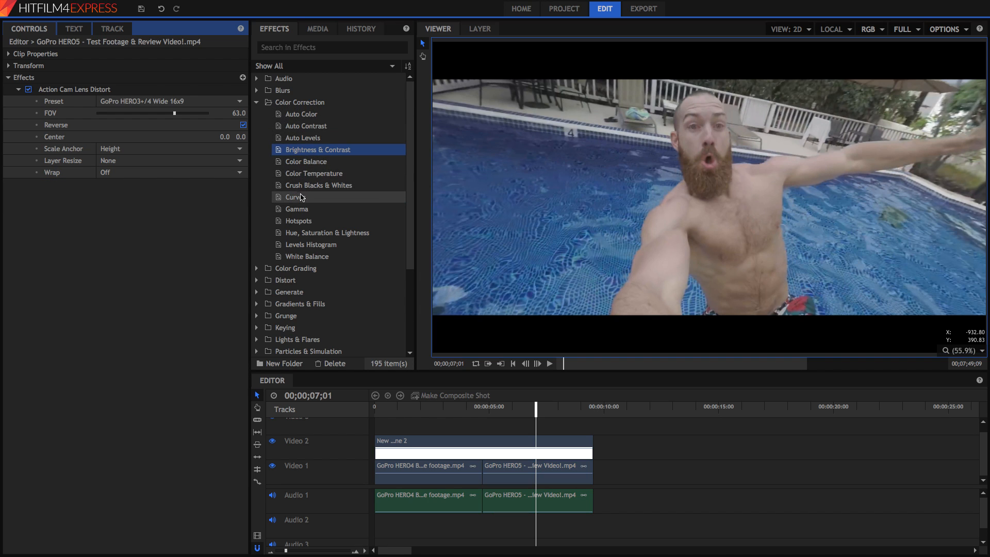
- Add Curves to the pool clip, pulling shadows down and highlights up into an S-curve
double_click(294, 196)
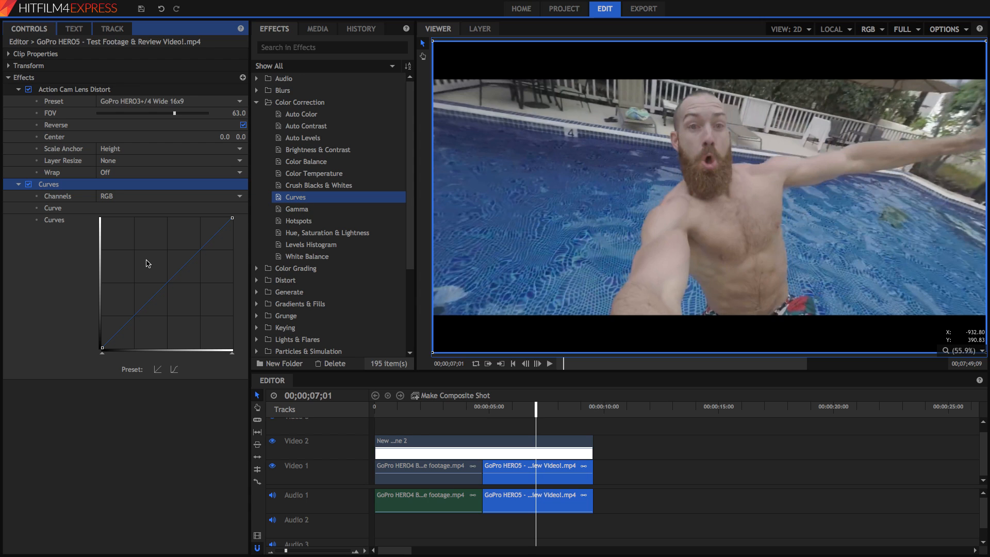
mouse_move(126, 327)
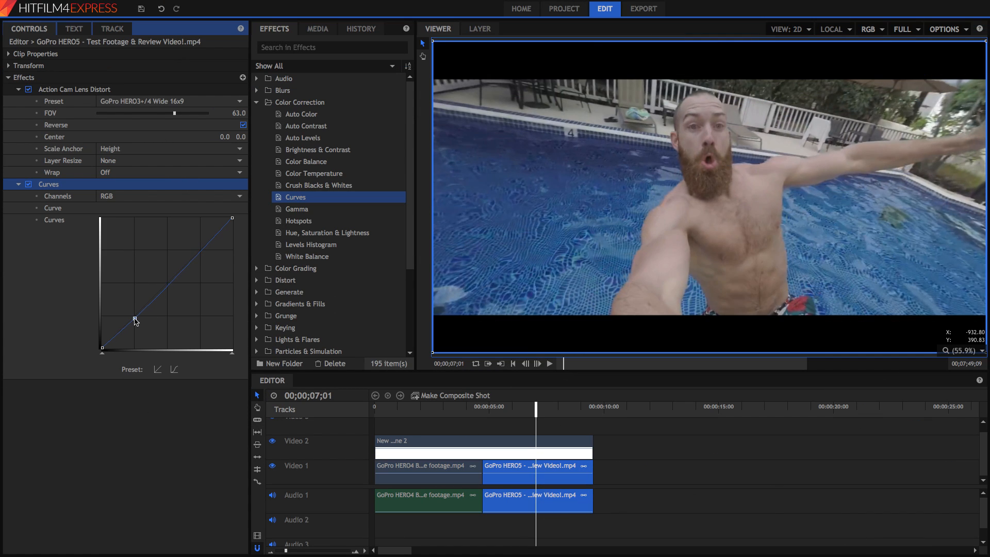
left_click_drag(136, 319, 136, 330)
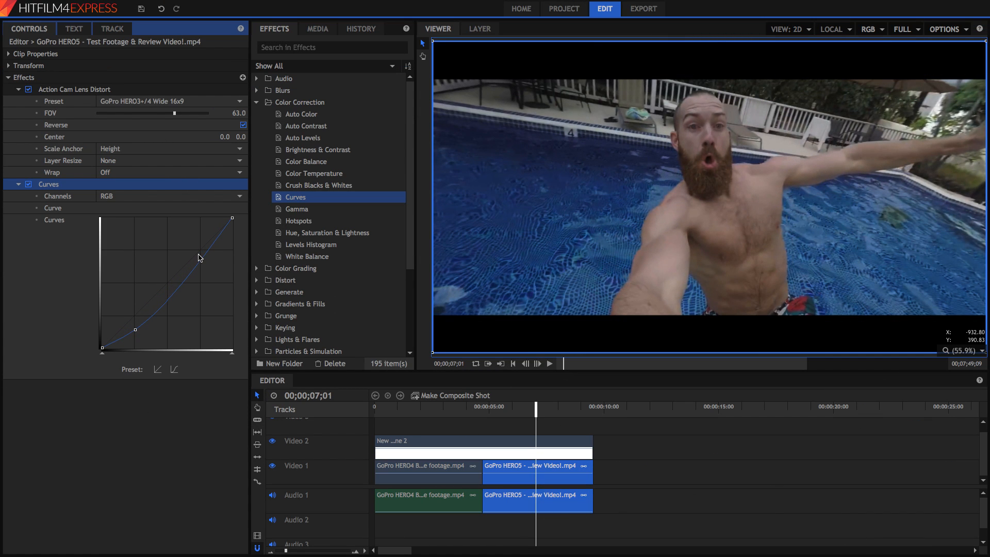
left_click_drag(199, 258, 202, 238)
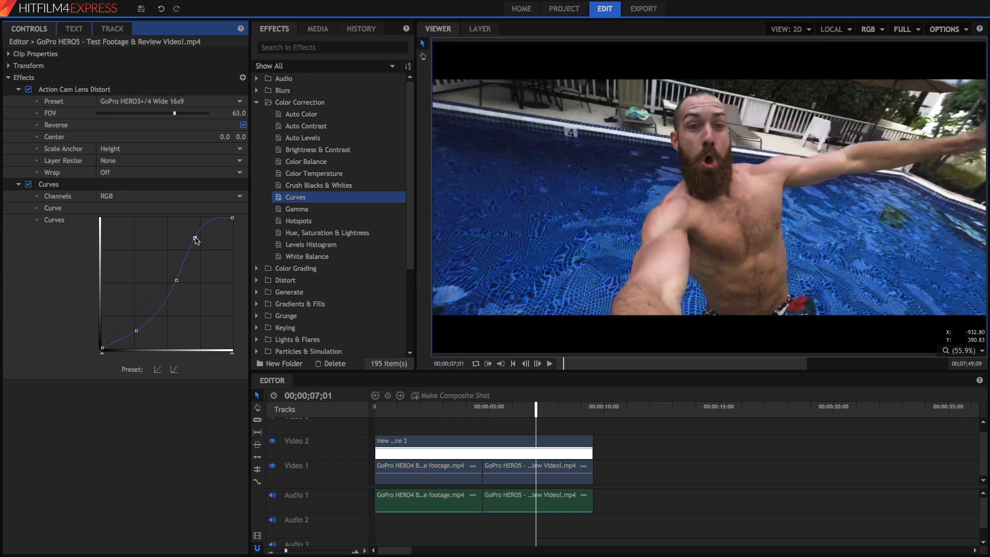
left_click(549, 363)
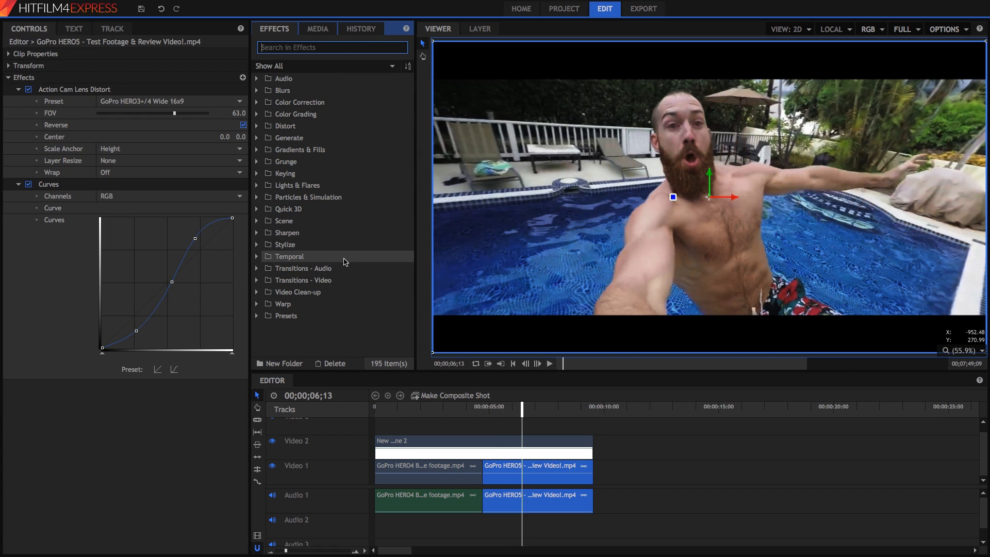
- Add Color Balance to the pool clip and expand its shadow, midtone and highlight settings
type("col")
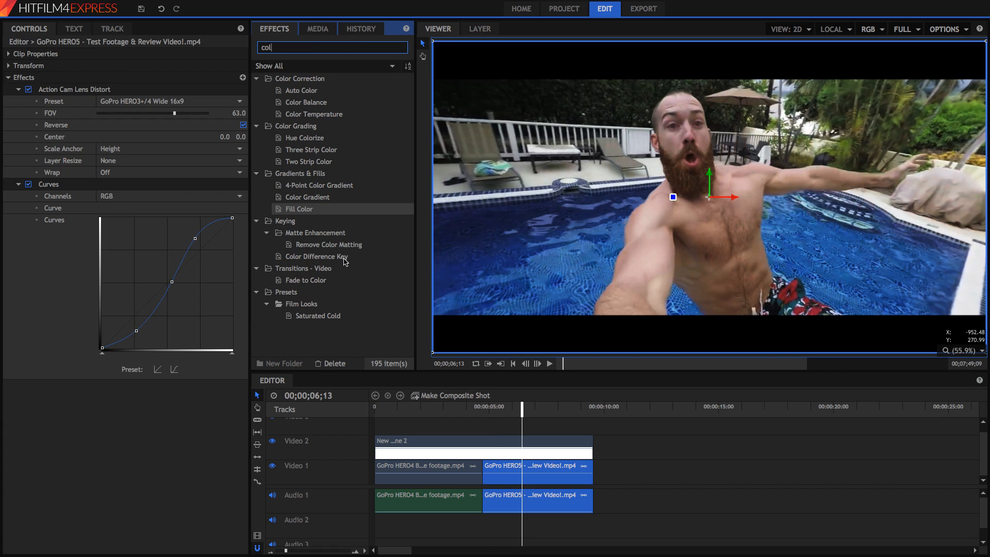
left_click(307, 102)
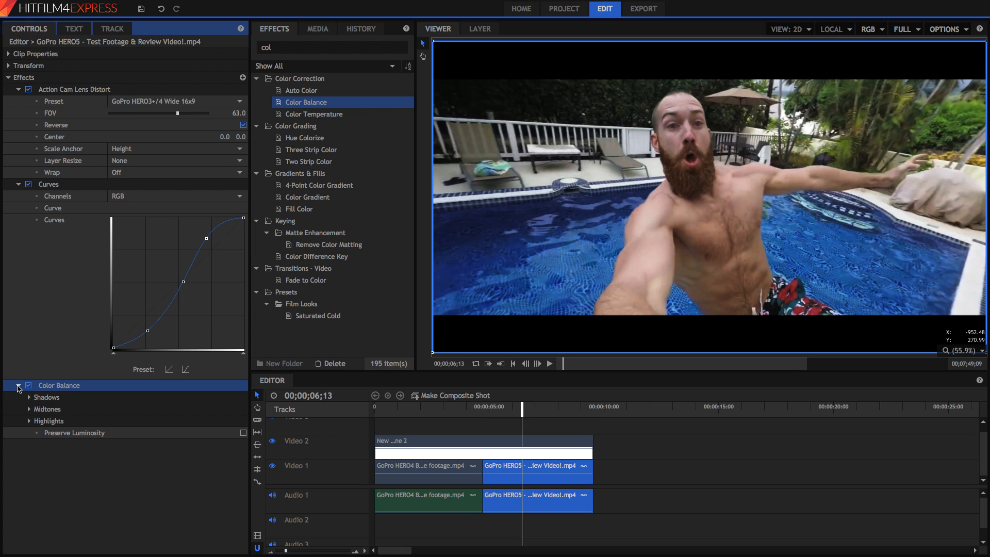
left_click(29, 397)
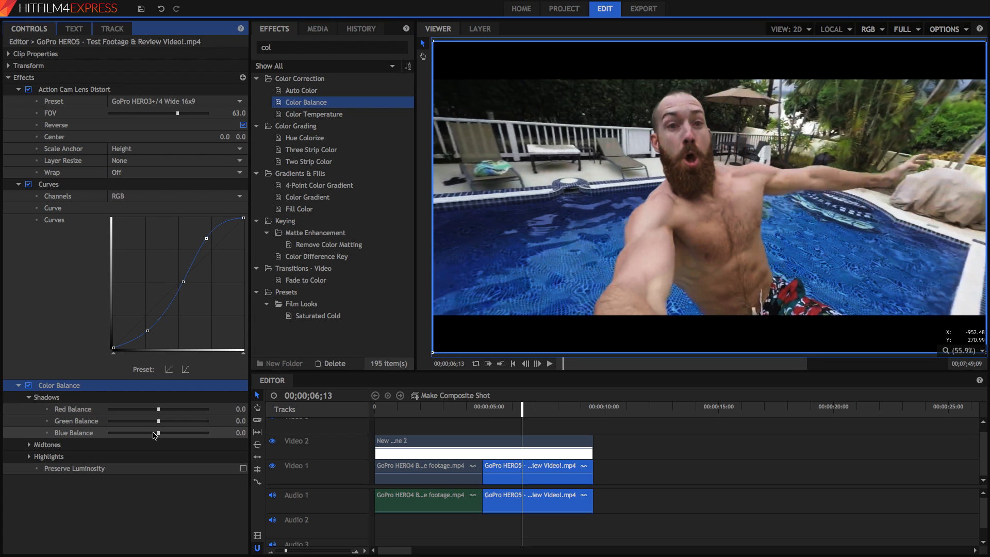
left_click(46, 444)
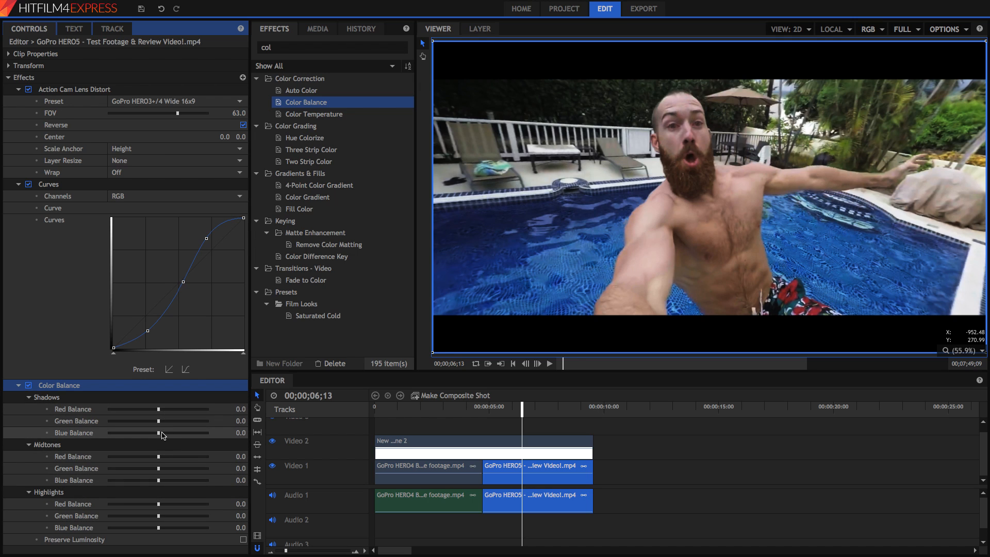
- Set shadows red -4, blue 10, midtones red 10 and highlights blue -10
left_click_drag(140, 421, 194, 420)
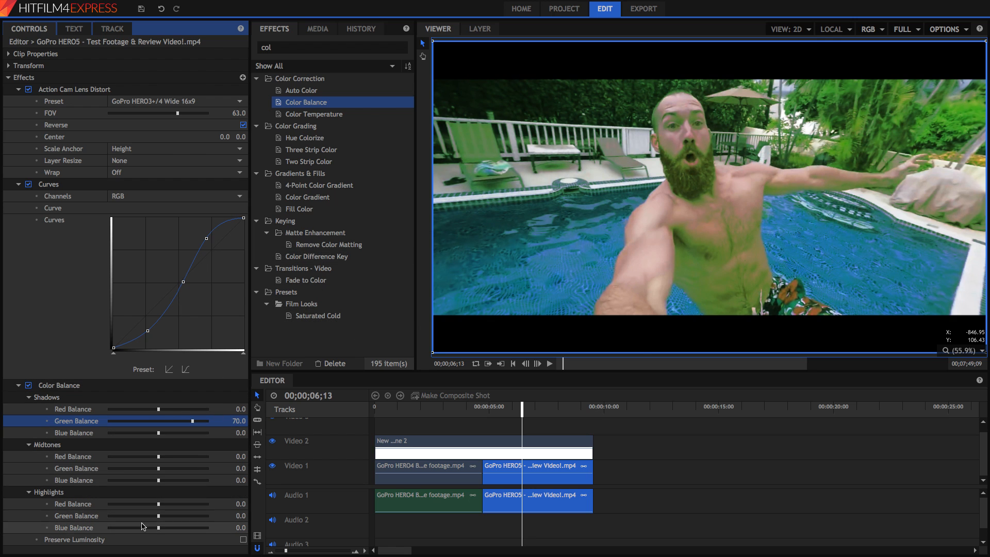
left_click_drag(158, 516, 108, 515)
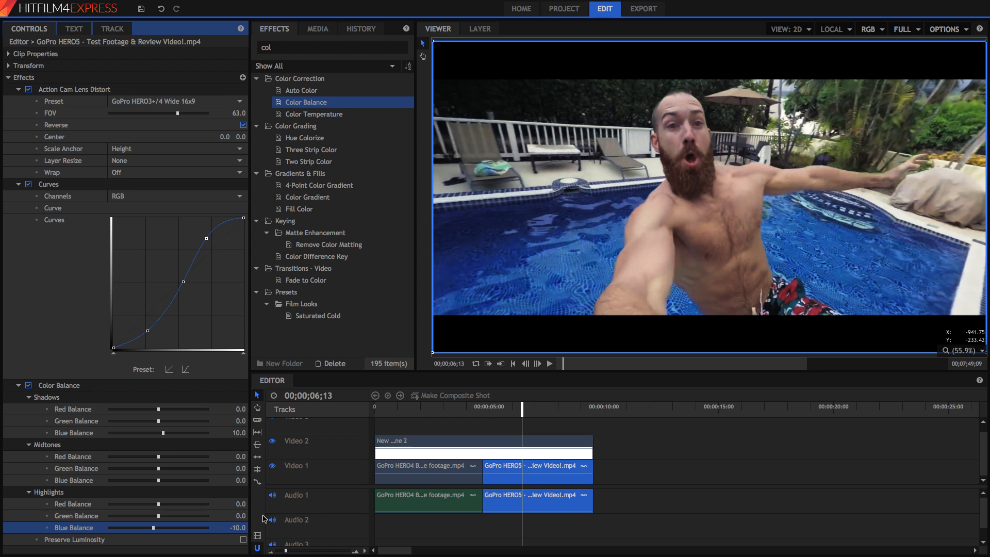
left_click(548, 362)
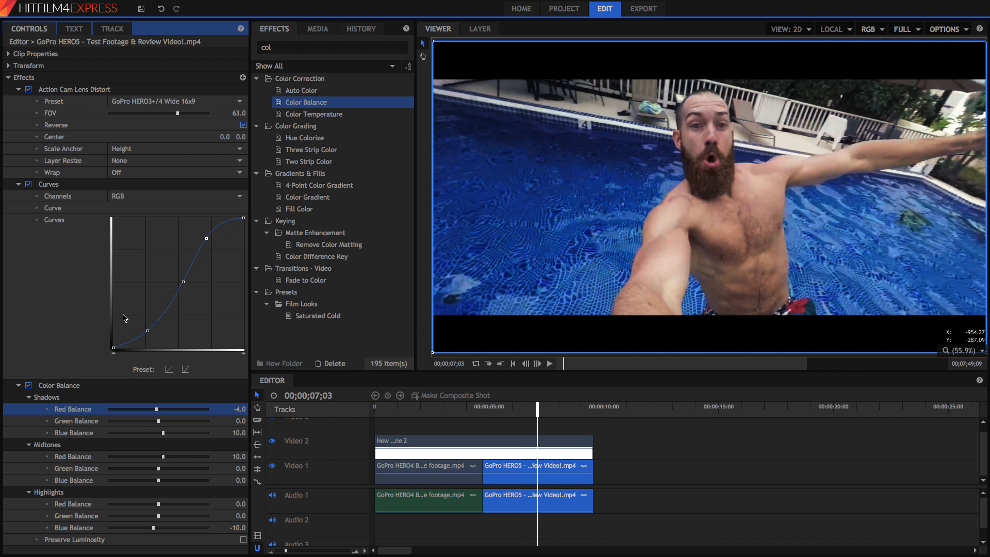
left_click(330, 47)
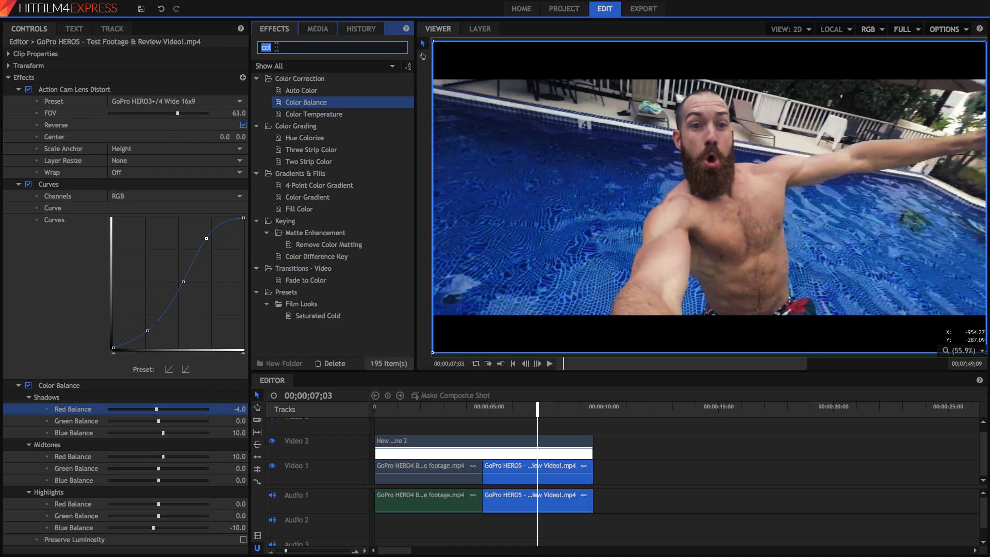
- Add a Vignette with stretch near 1.25 and softness 0.73 to darken the clip's edges
type("vignett")
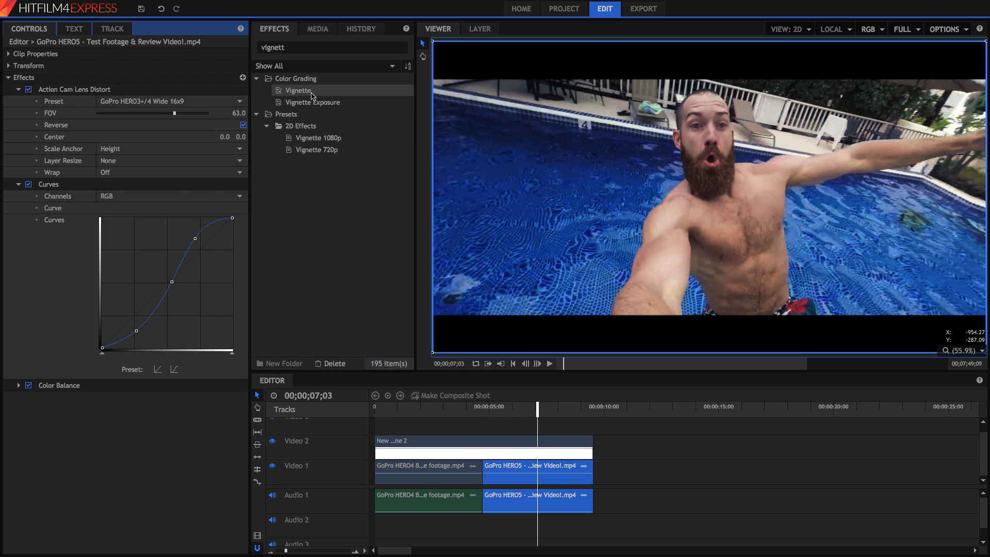
left_click(297, 91)
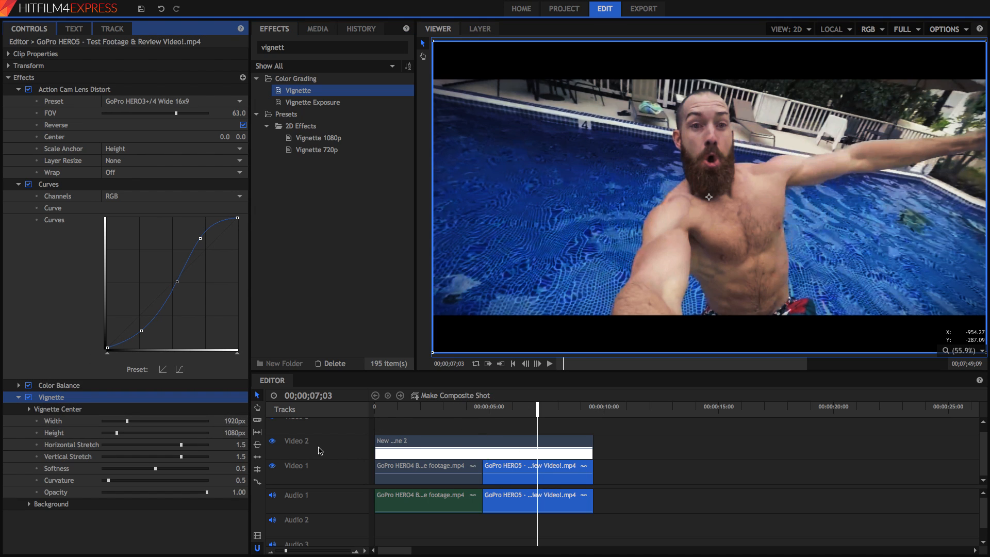
left_click_drag(180, 443, 176, 444)
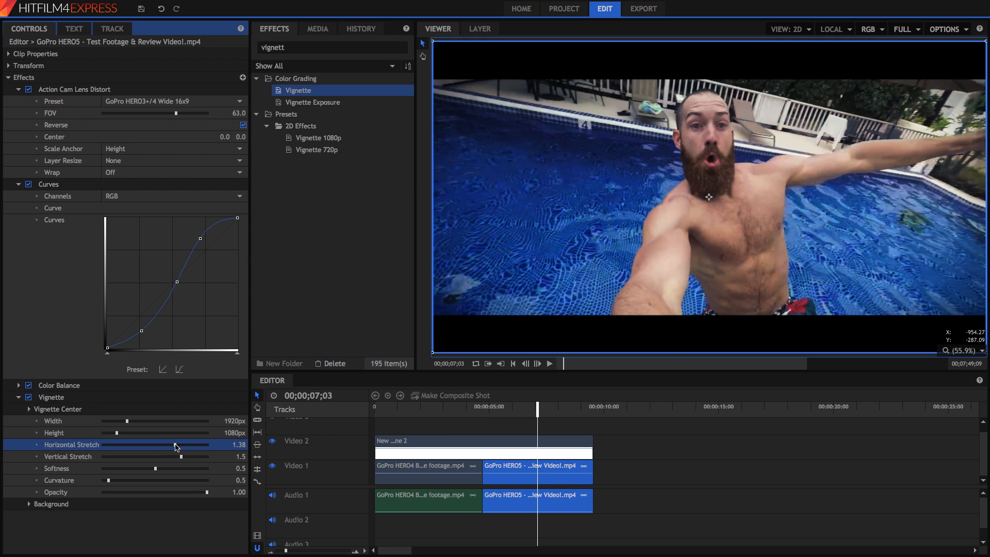
left_click_drag(154, 468, 179, 468)
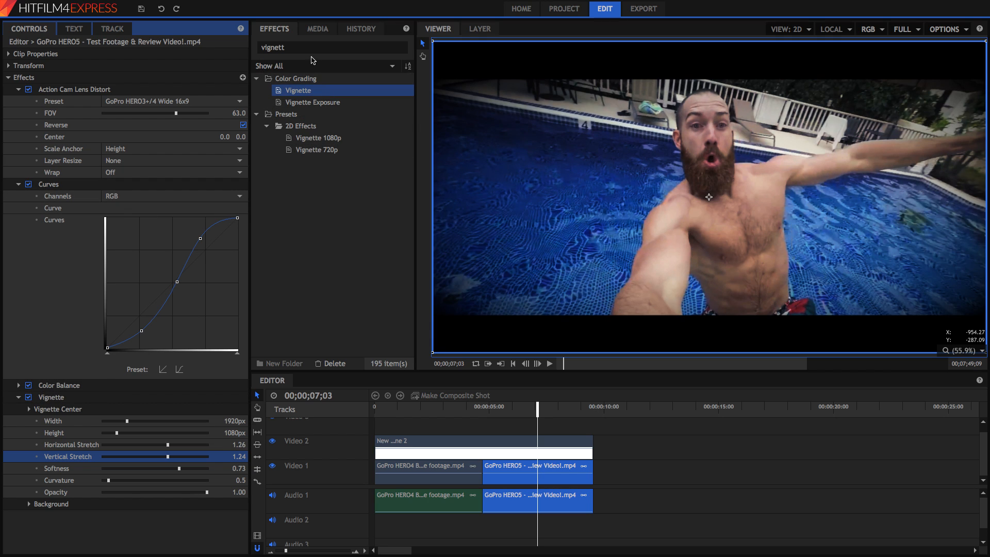
type("bri")
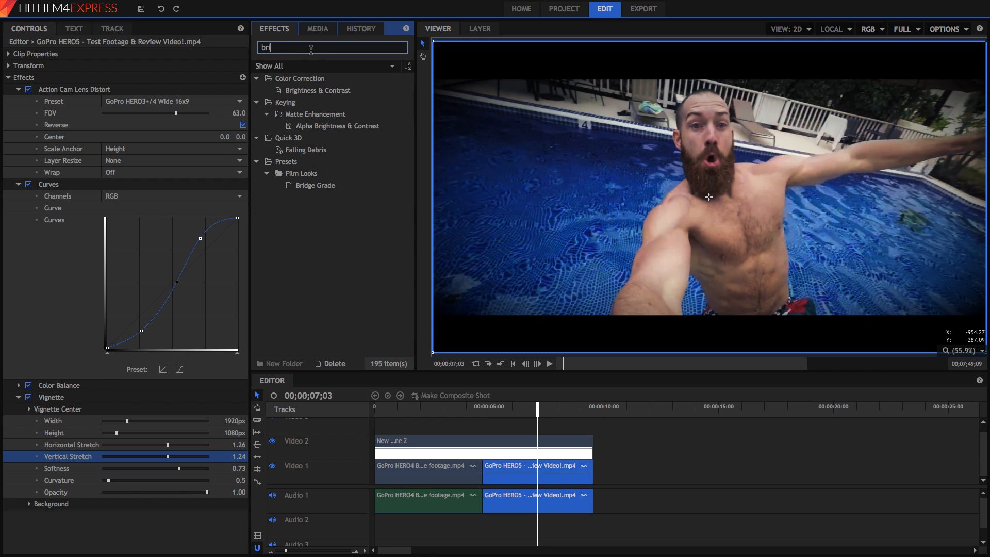
- Add Brightness & Contrast at brightness 10, contrast 5 and refine the blue balance
double_click(316, 90)
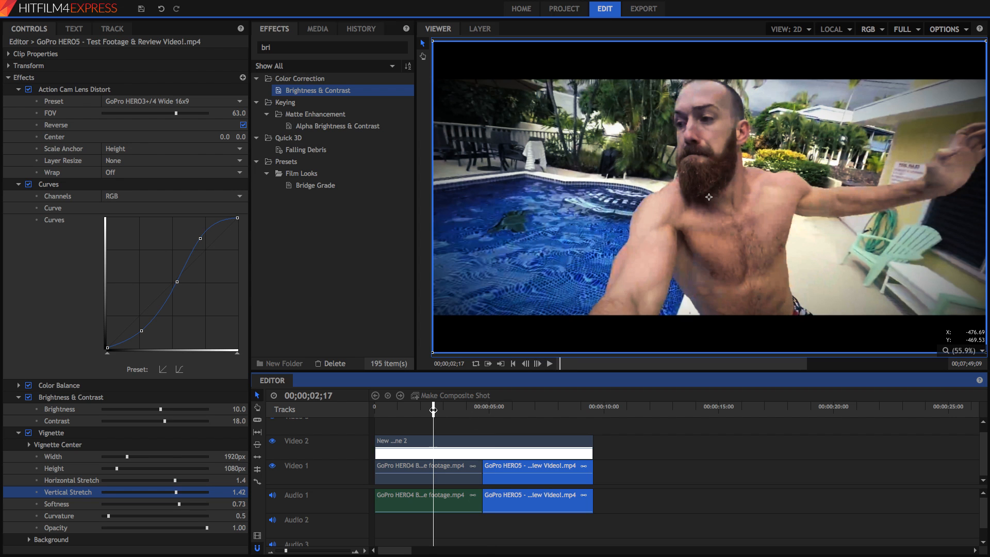
left_click(423, 465)
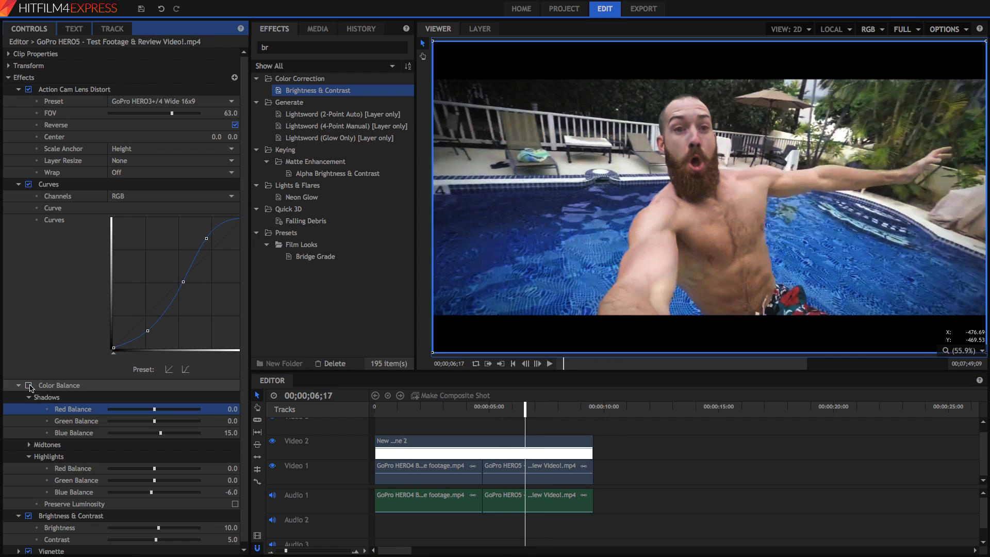
- Toggle Color Balance for a before/after check, then select the snowboarding clip on the timeline
left_click(408, 406)
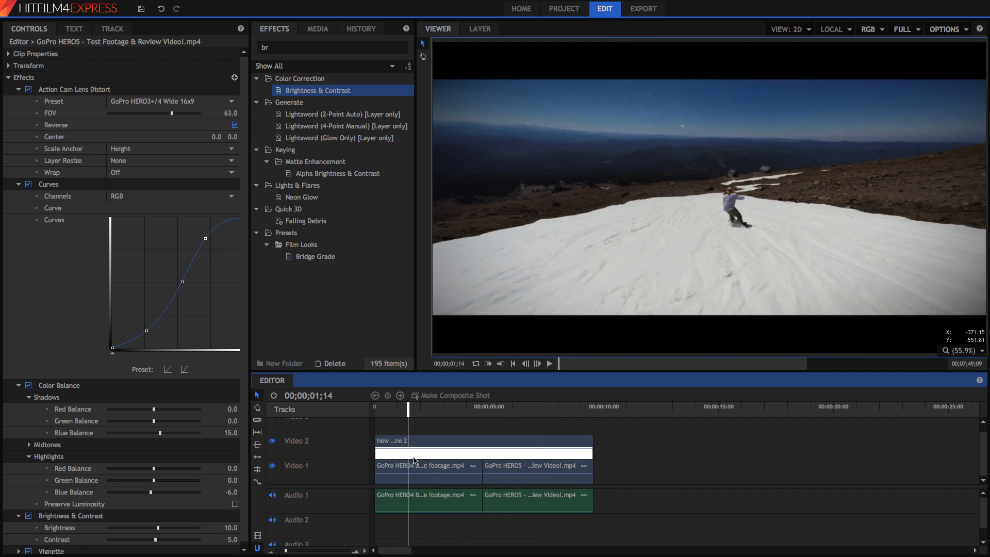
left_click(75, 89)
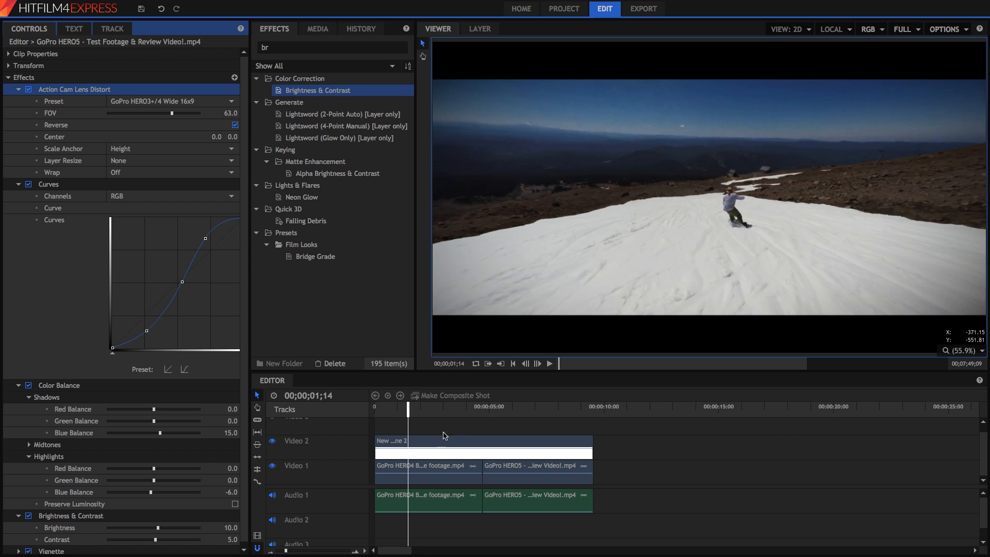
mouse_move(825, 385)
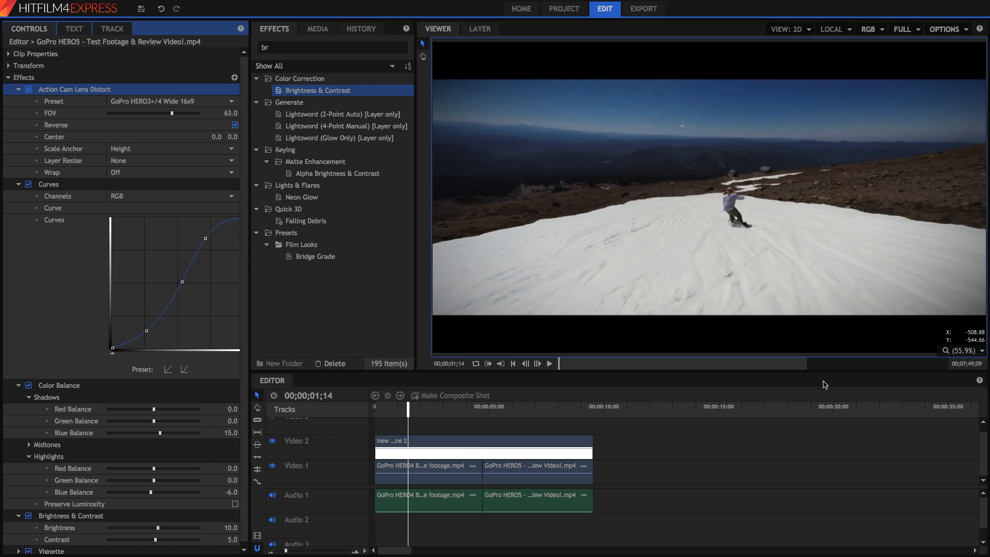
mouse_move(825, 344)
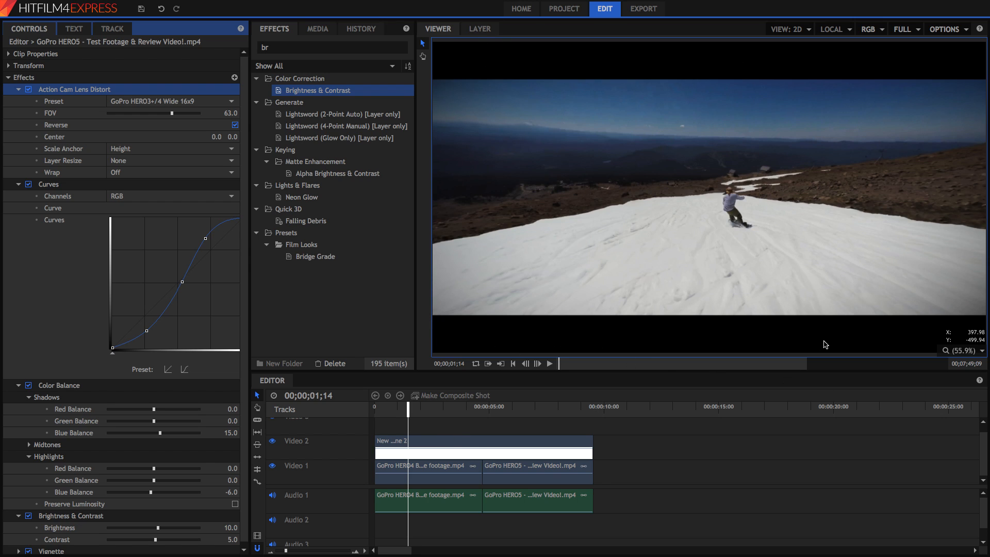
left_click(49, 179)
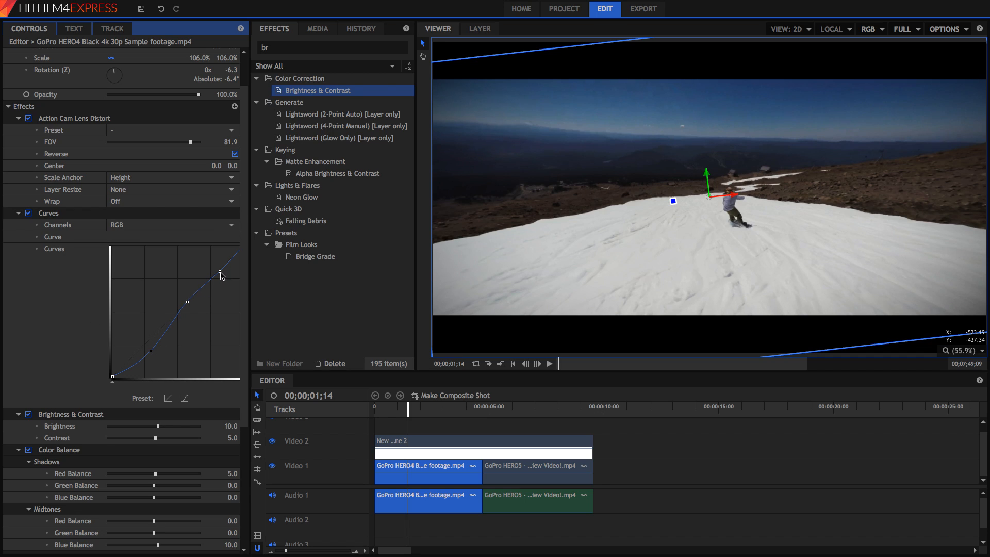
mouse_move(660, 250)
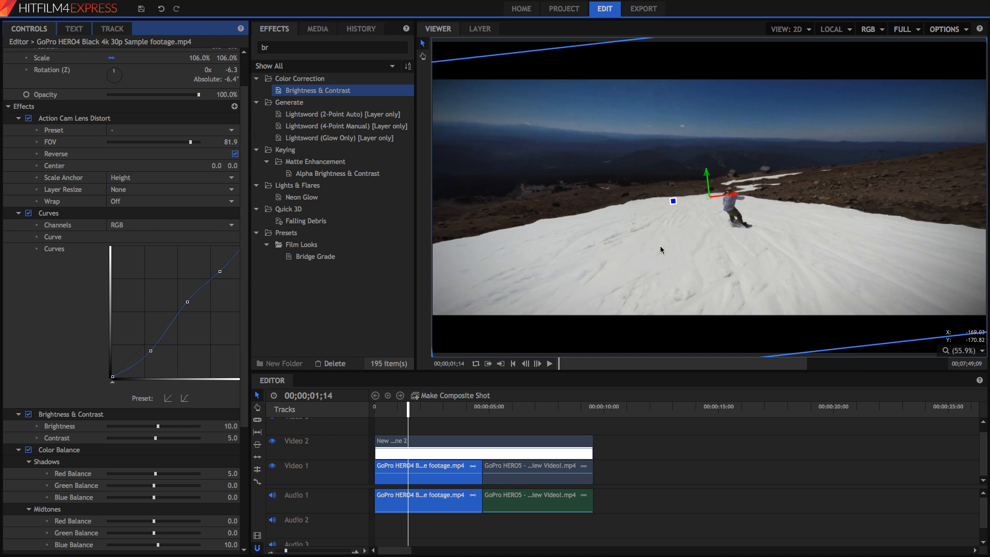
mouse_move(32, 404)
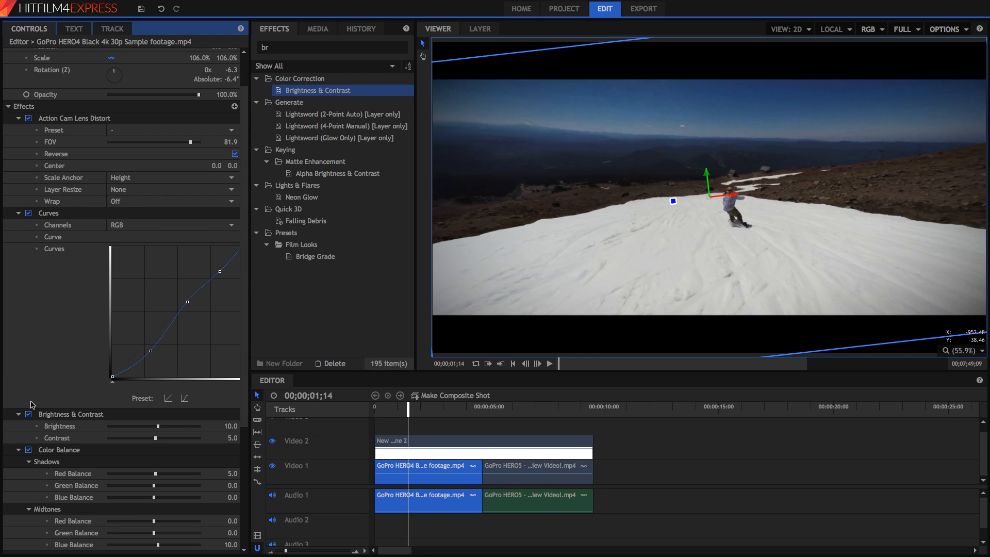
- Scroll through the HERO4 clip's grade including its Vignette, then return to the pool clip's settings
scroll("down", 3)
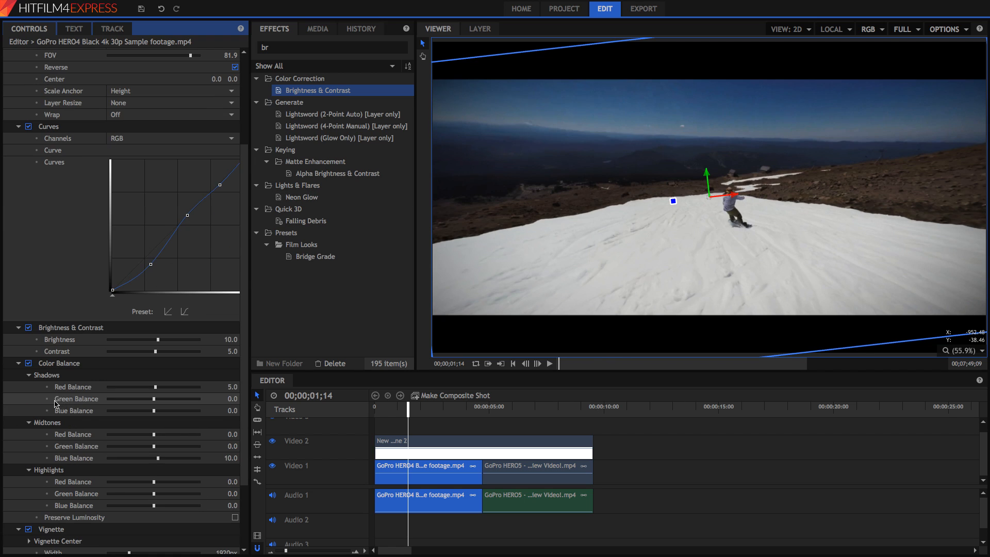
left_click(29, 529)
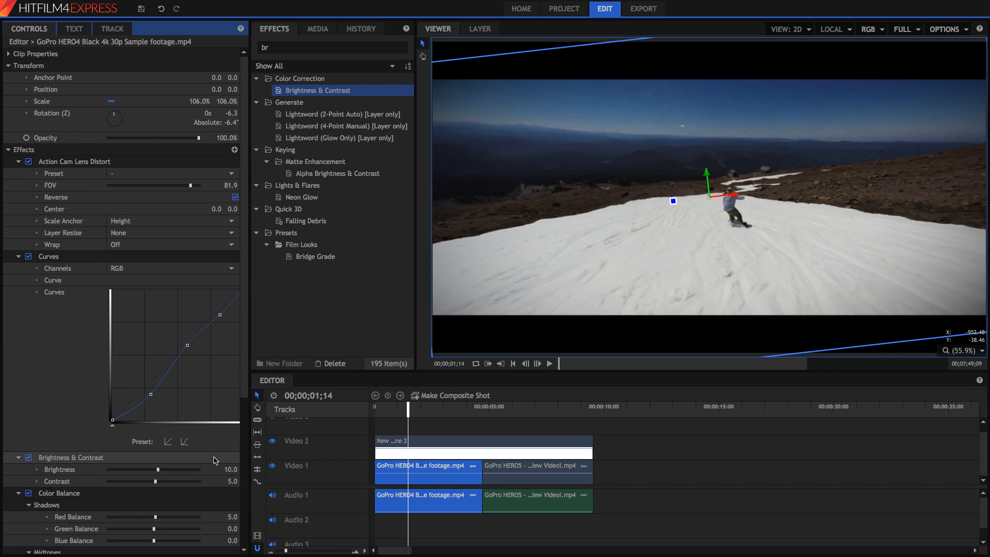
left_click(434, 406)
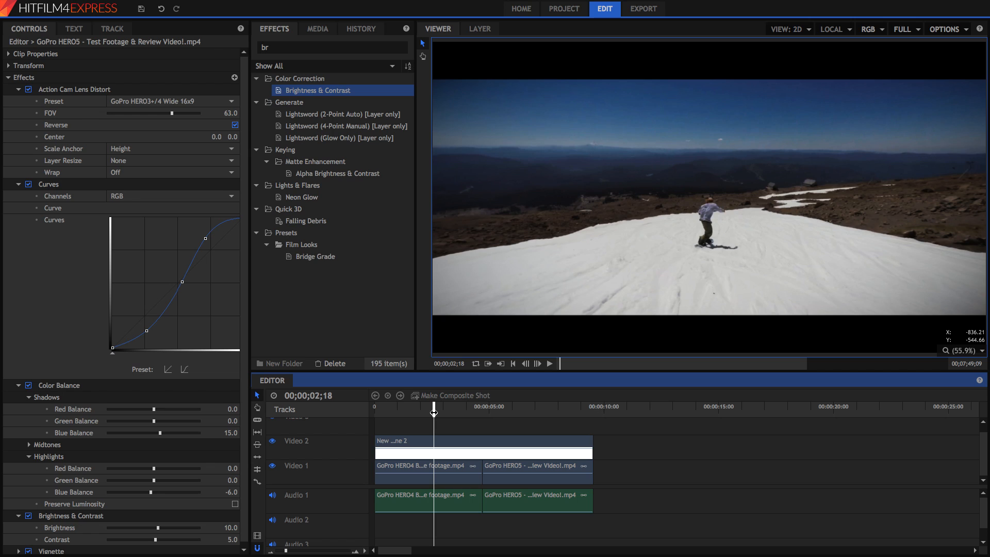